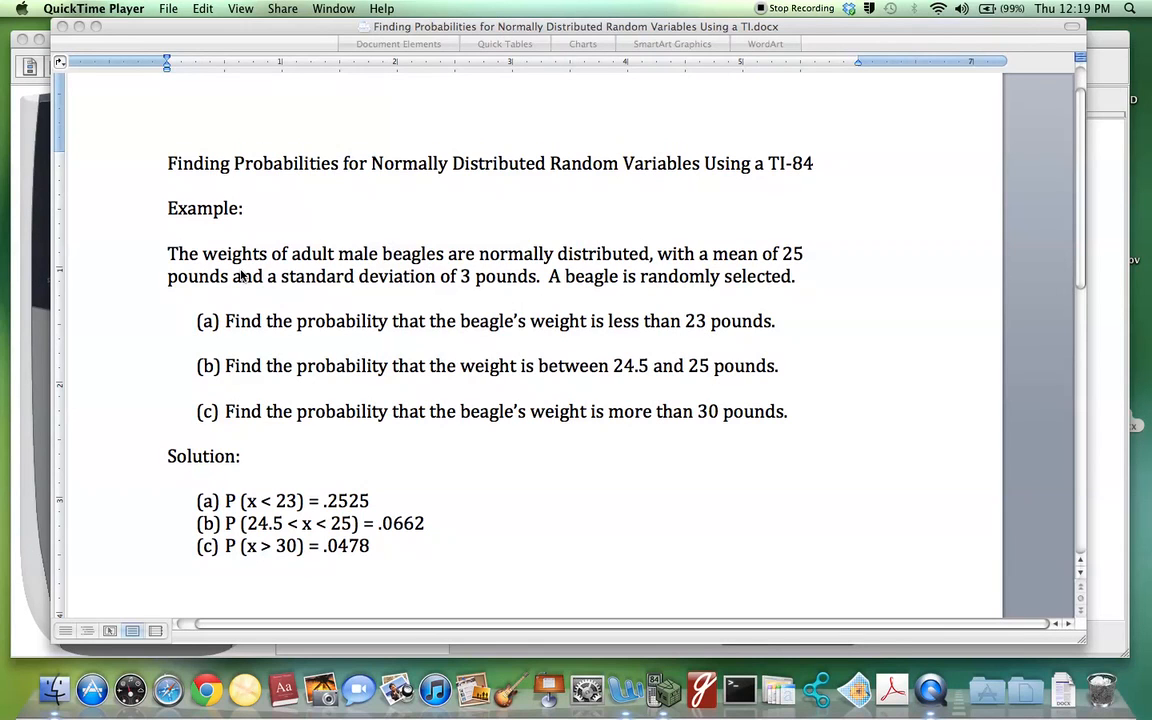
{"action": "mouse_move", "coordinate": [336, 264]}
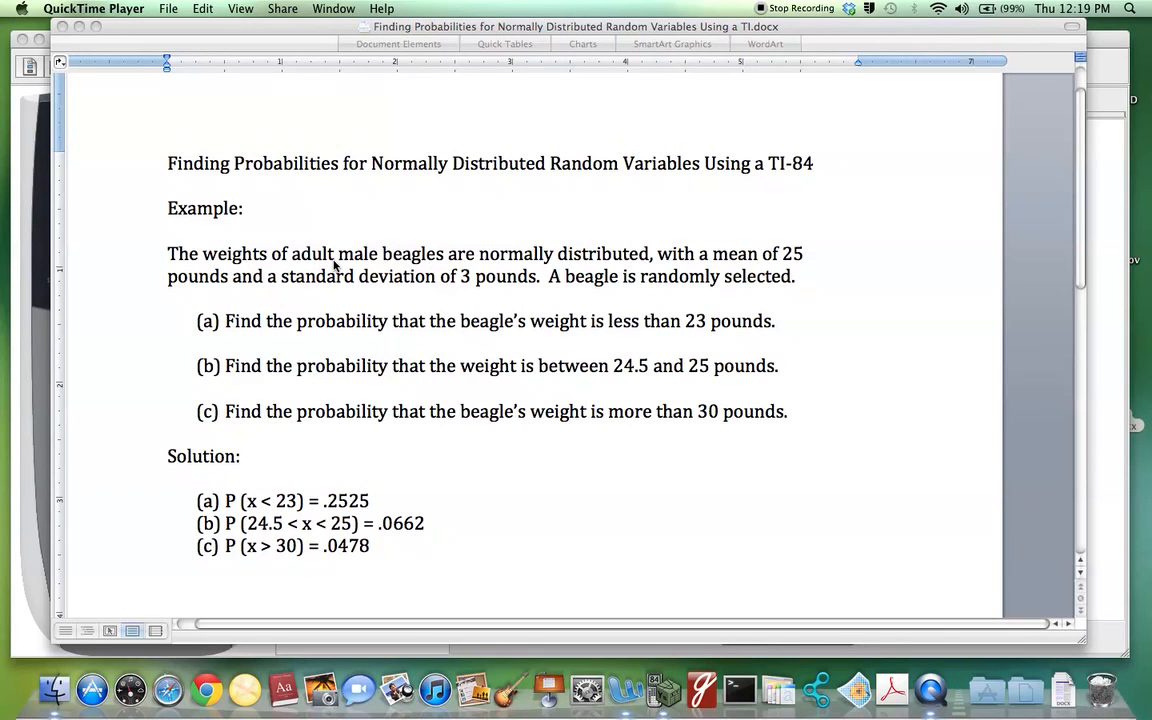
{"action": "mouse_move", "coordinate": [564, 264]}
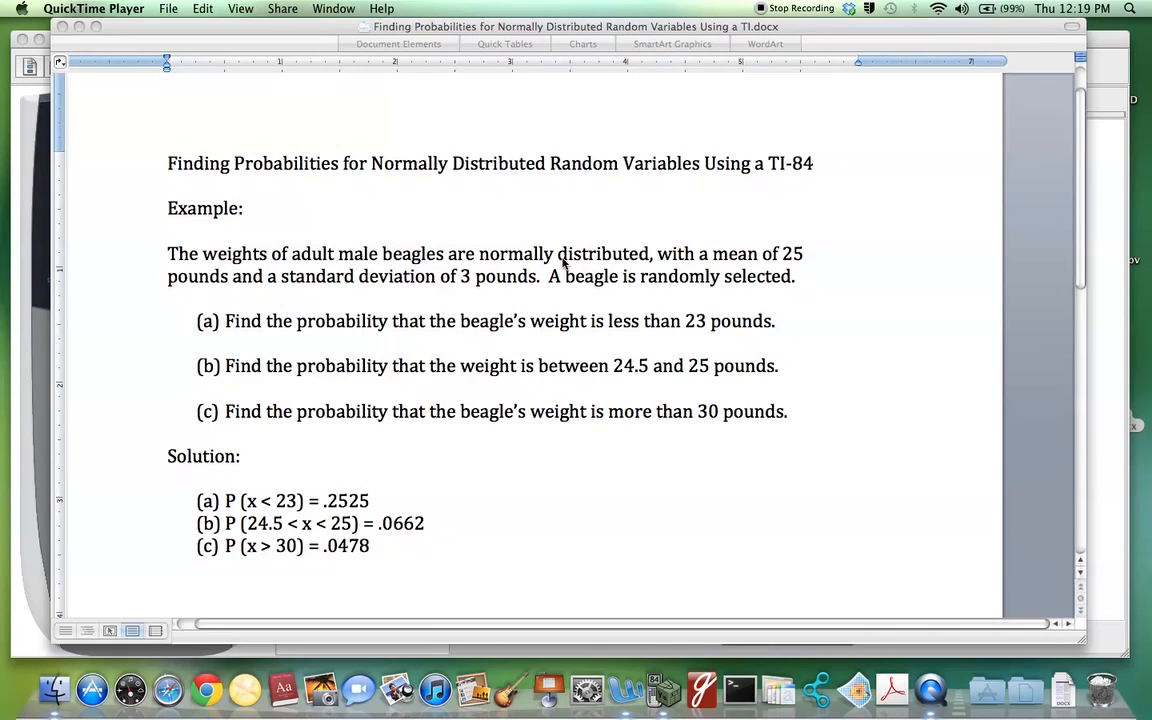
{"action": "mouse_move", "coordinate": [382, 270]}
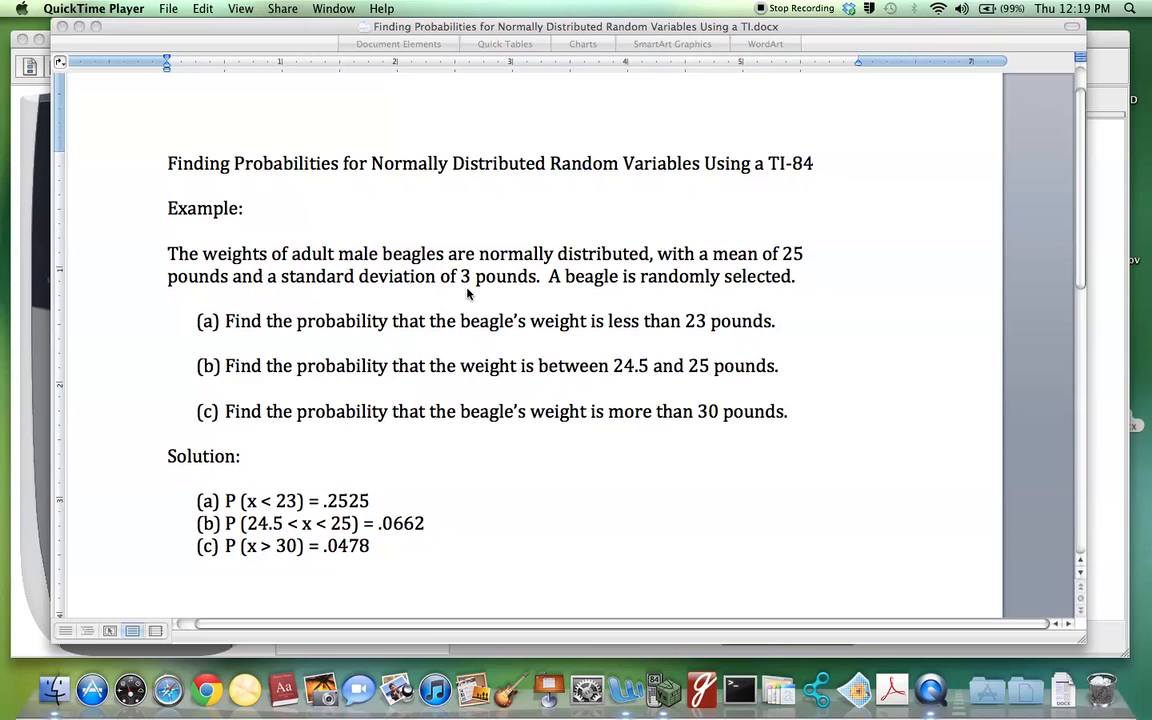
{"action": "mouse_move", "coordinate": [610, 292]}
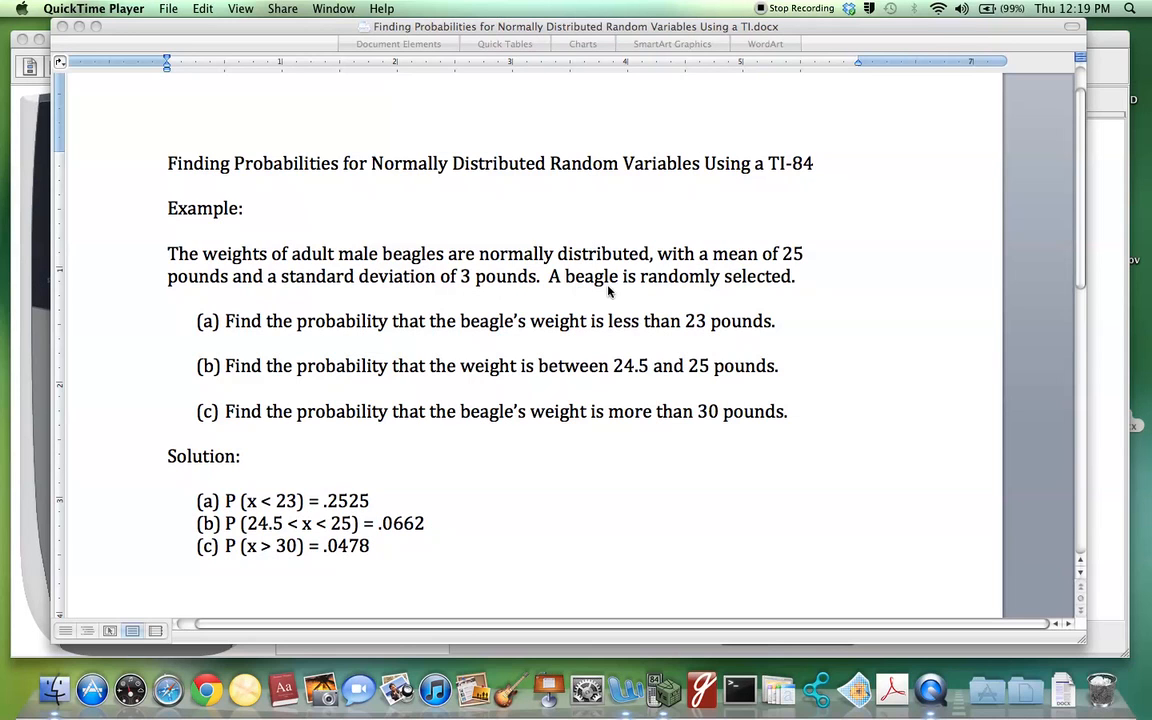
{"action": "mouse_move", "coordinate": [688, 288]}
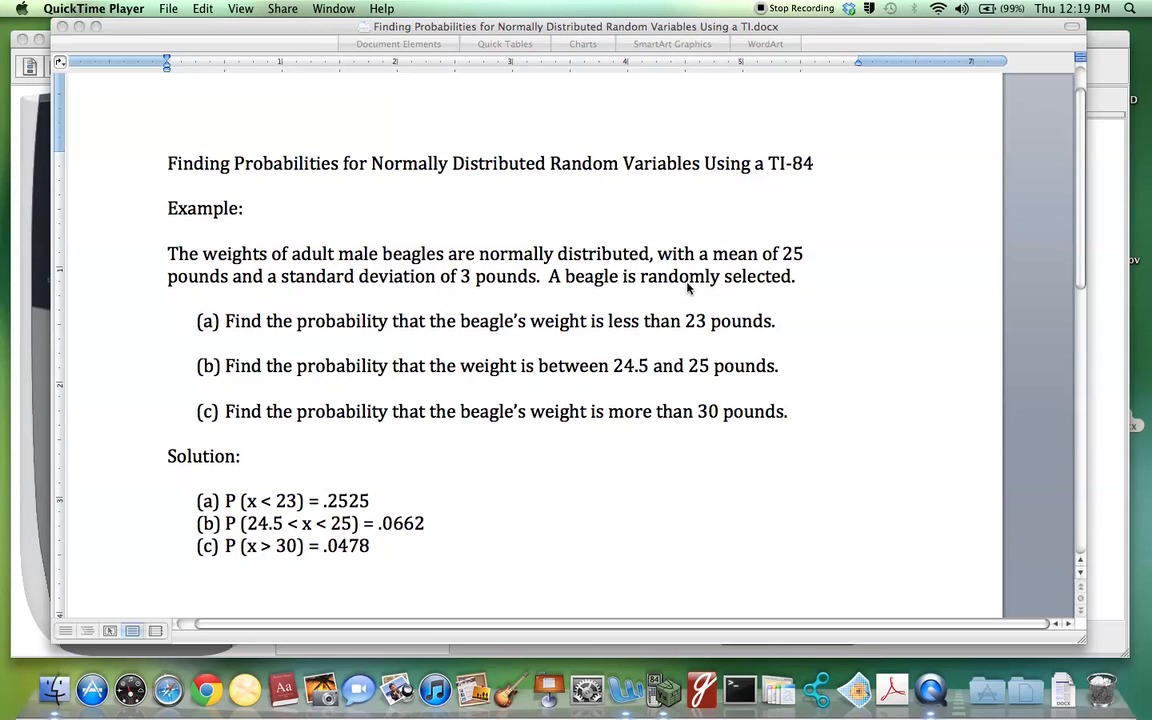
{"action": "mouse_move", "coordinate": [464, 336]}
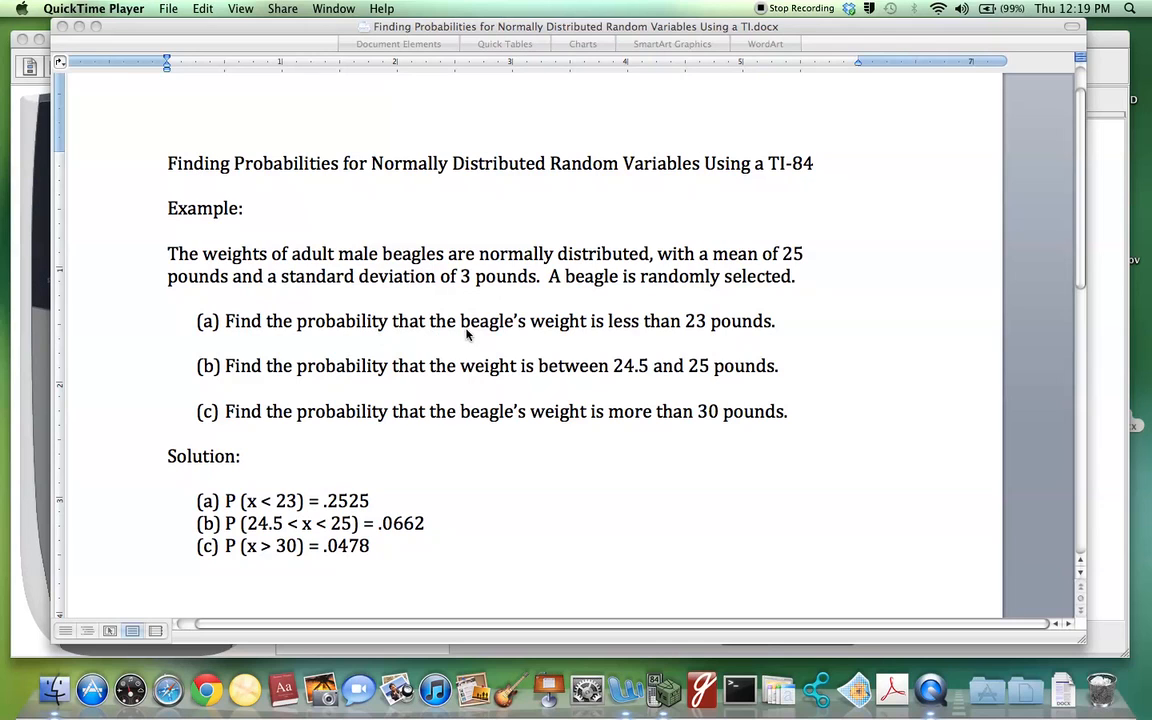
{"action": "mouse_move", "coordinate": [724, 328]}
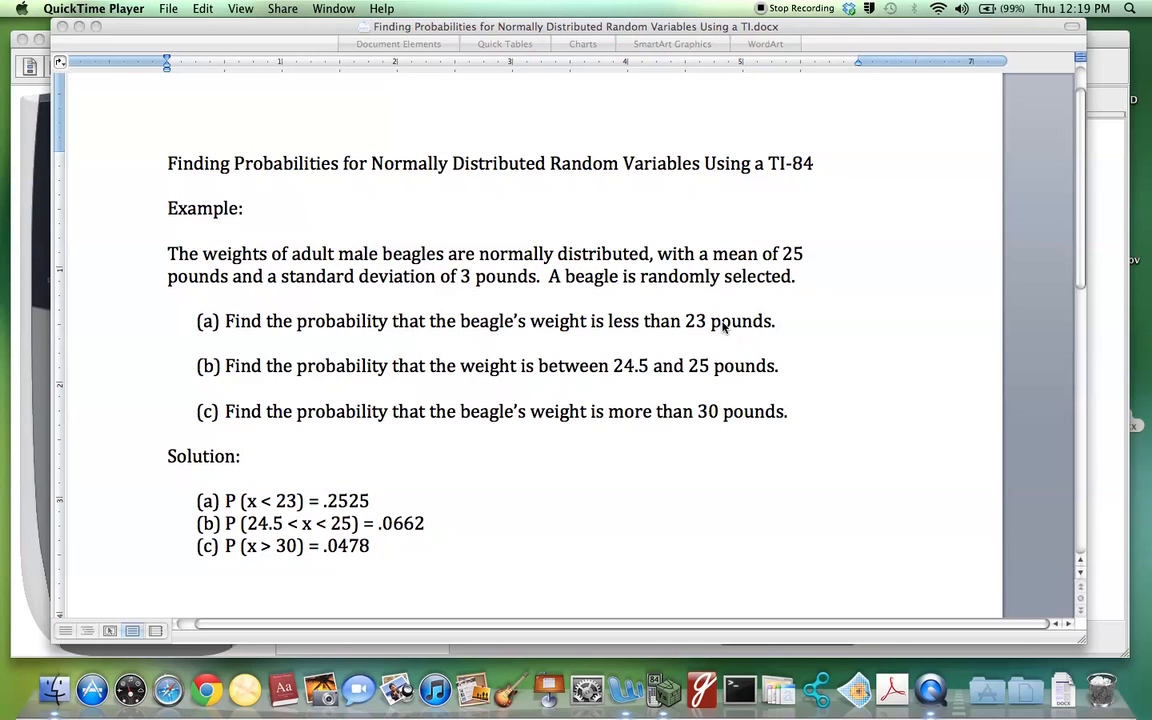
{"action": "mouse_move", "coordinate": [296, 376]}
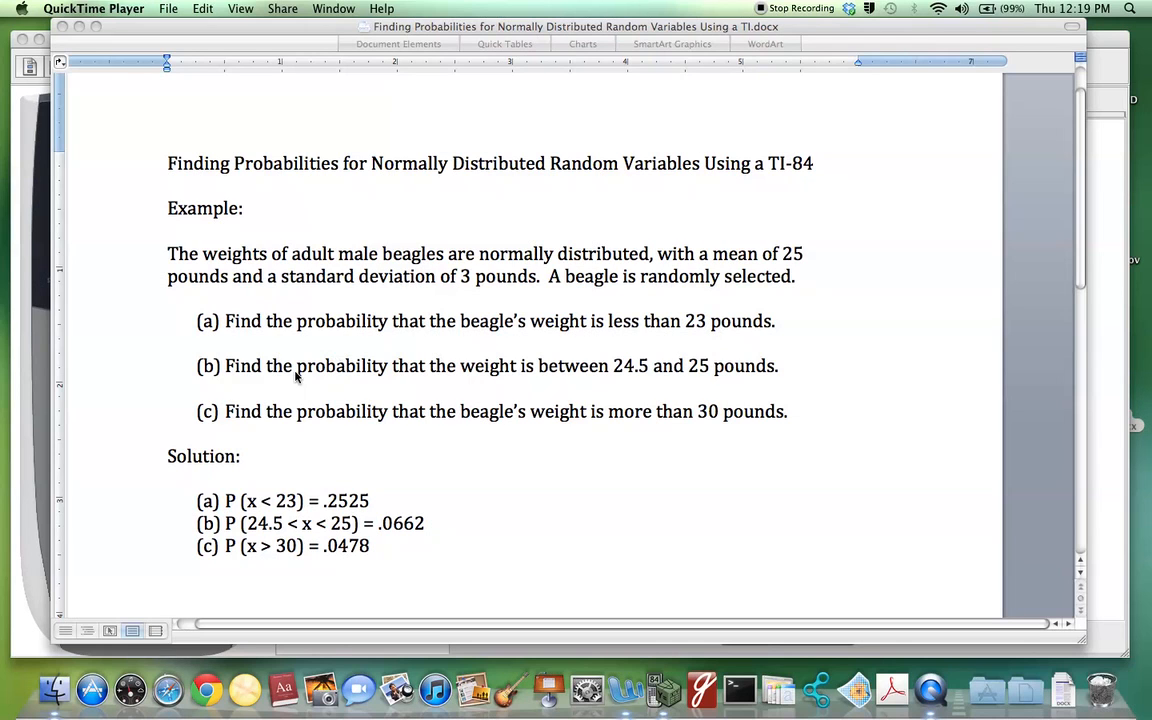
{"action": "mouse_move", "coordinate": [532, 382]}
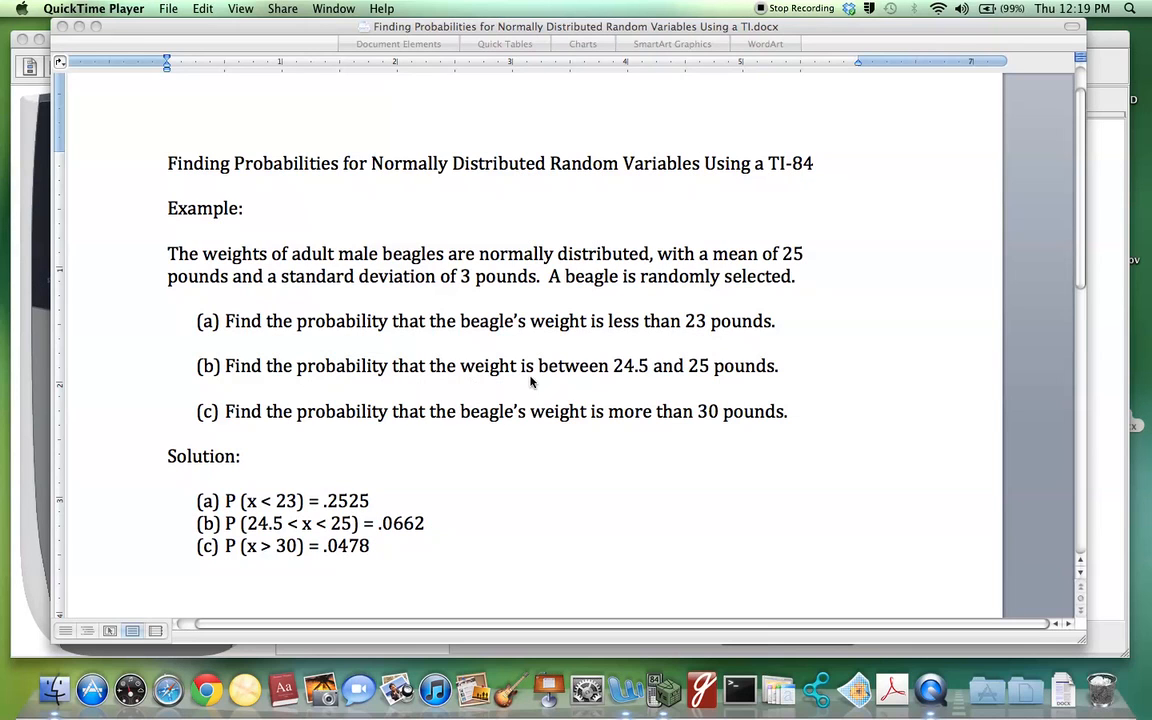
{"action": "mouse_move", "coordinate": [668, 378]}
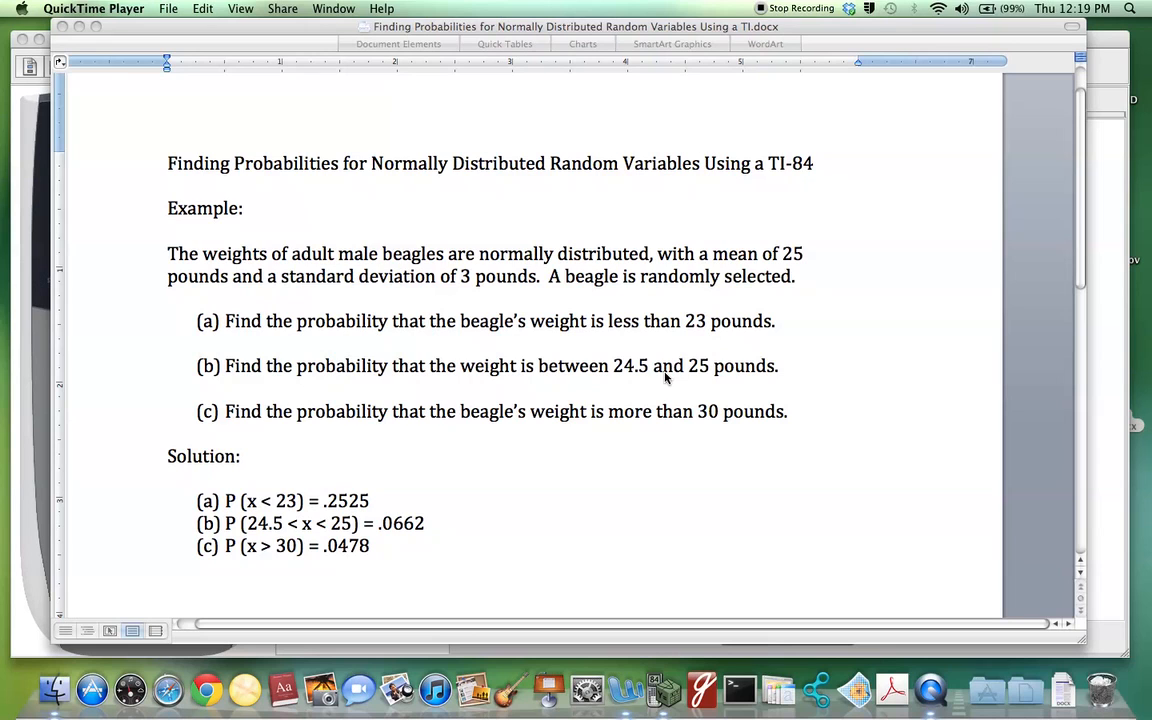
{"action": "mouse_move", "coordinate": [360, 430]}
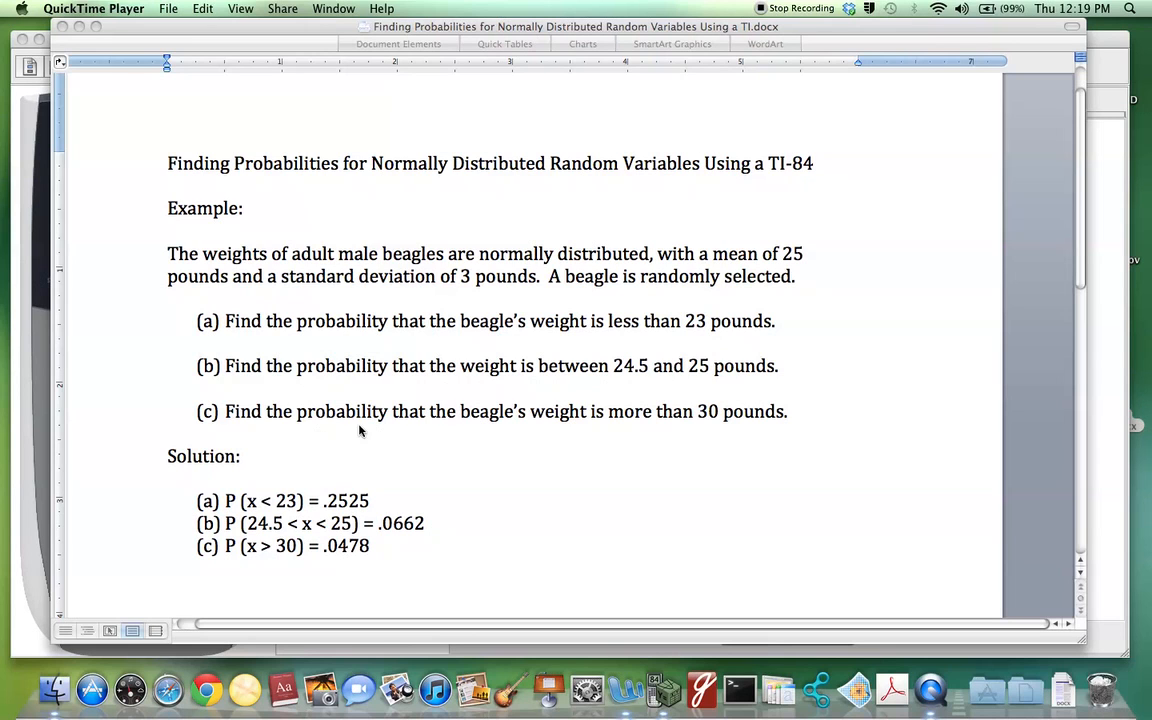
{"action": "mouse_move", "coordinate": [660, 432]}
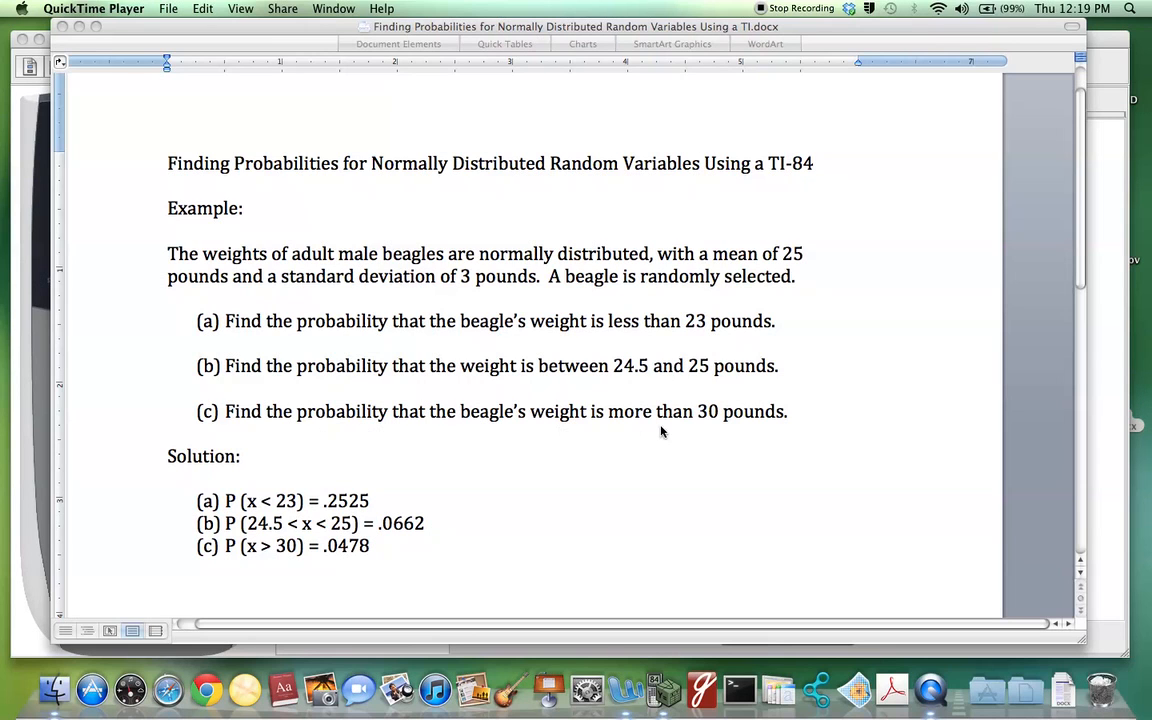
{"action": "mouse_move", "coordinate": [740, 428]}
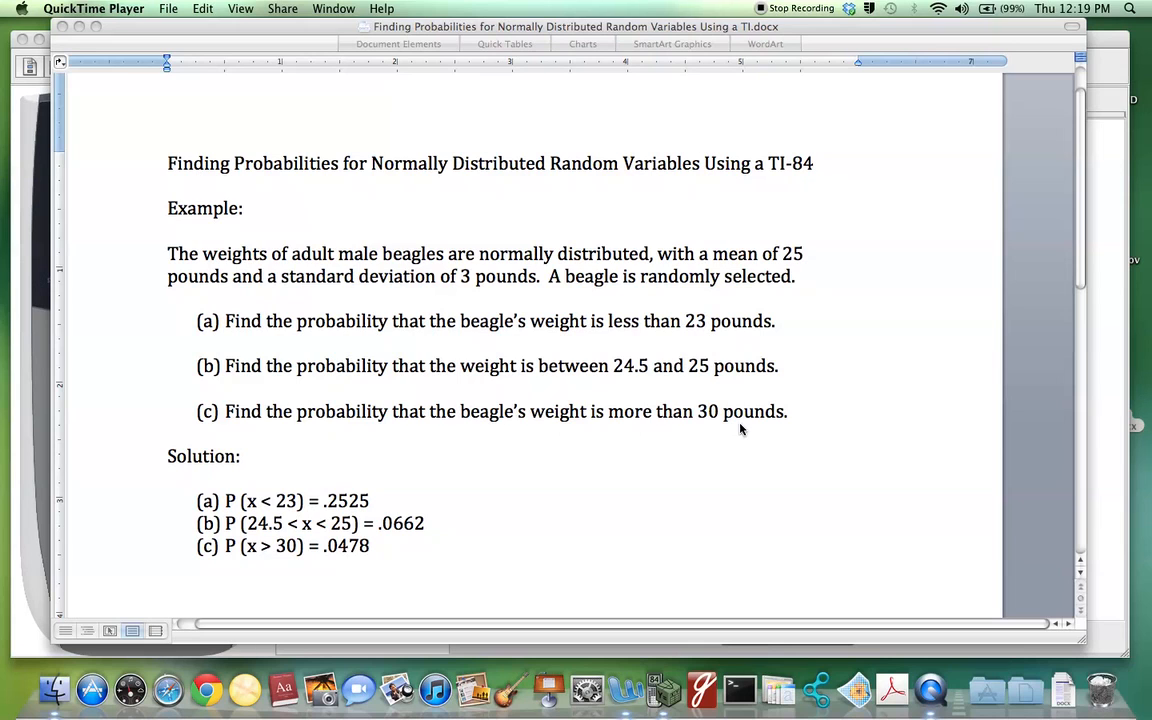
{"action": "mouse_move", "coordinate": [238, 476]}
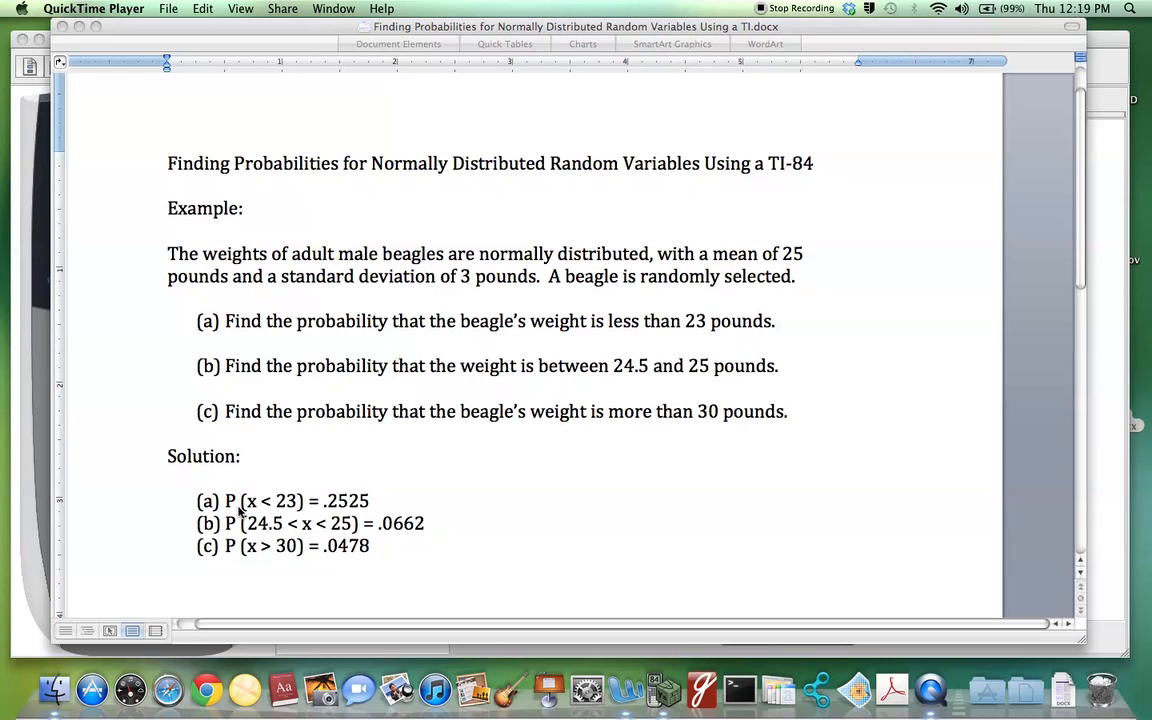
{"action": "mouse_move", "coordinate": [284, 518]}
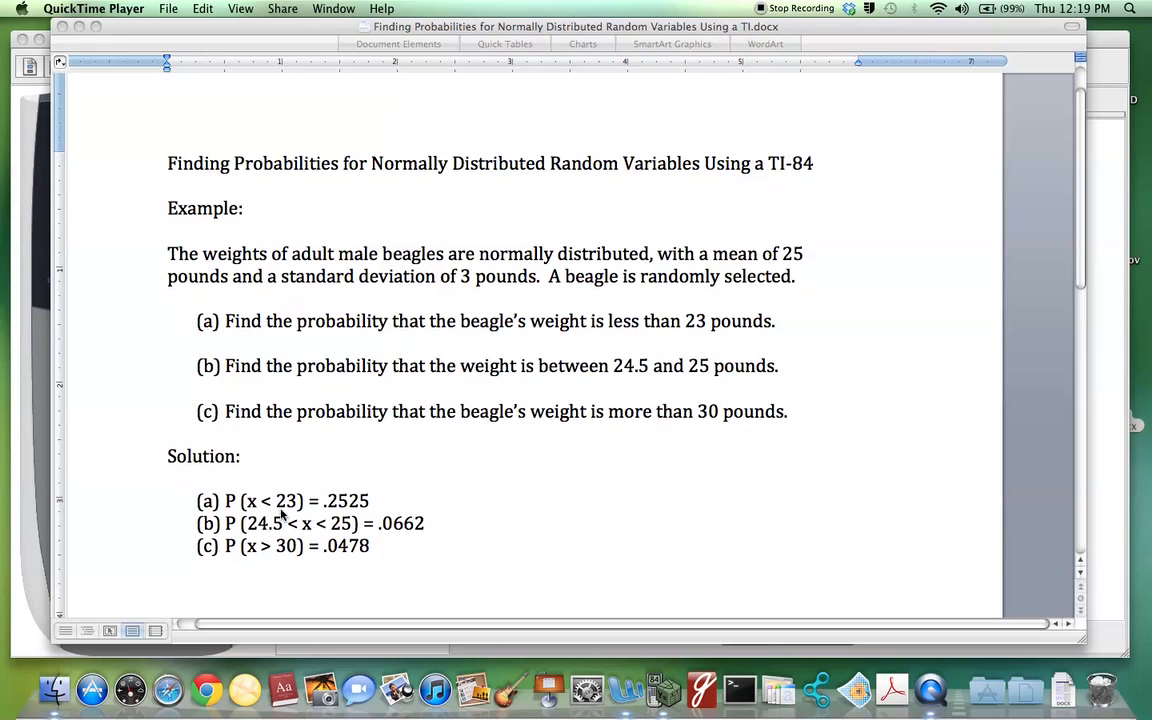
{"action": "mouse_move", "coordinate": [336, 514]}
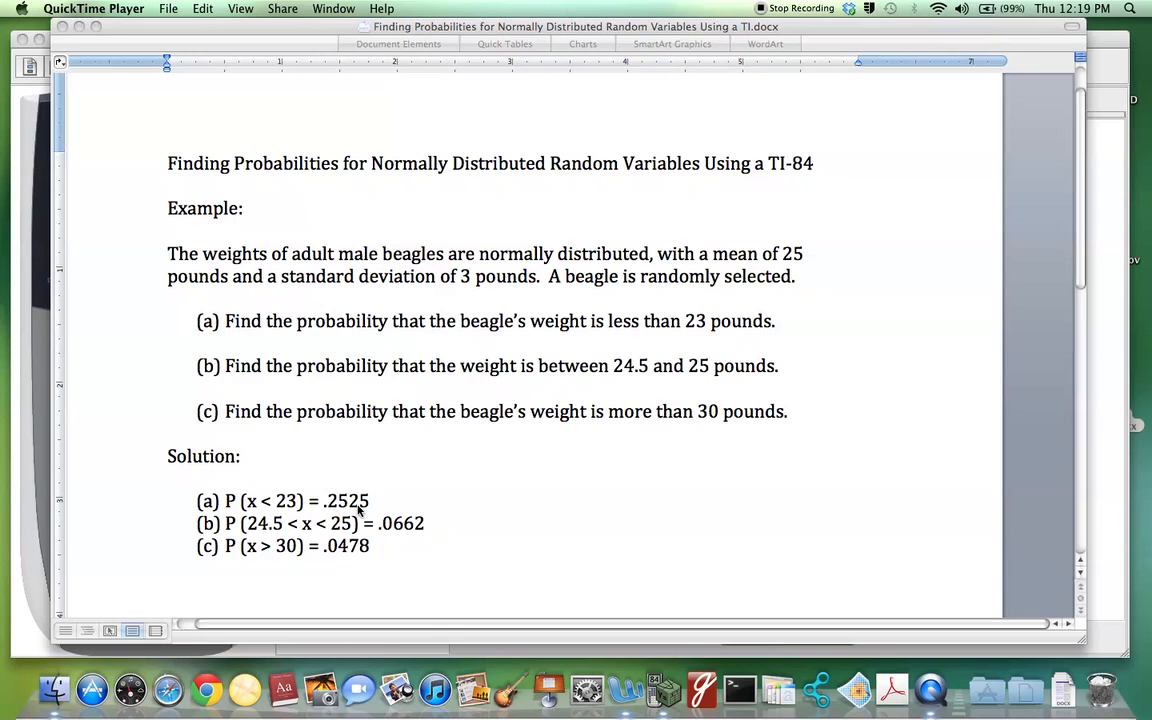
{"action": "mouse_move", "coordinate": [64, 444]}
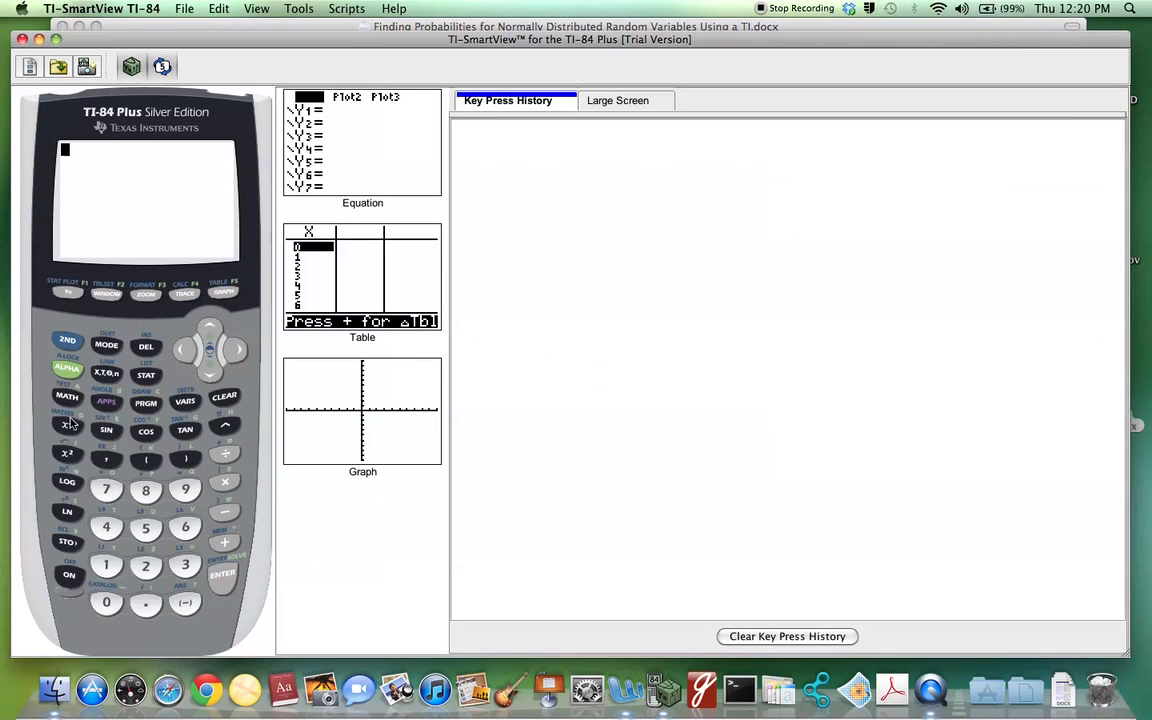
- Choose normalcdf( from the 2nd DISTR menu onto the home screen
{"action": "left_click", "coordinate": [68, 340]}
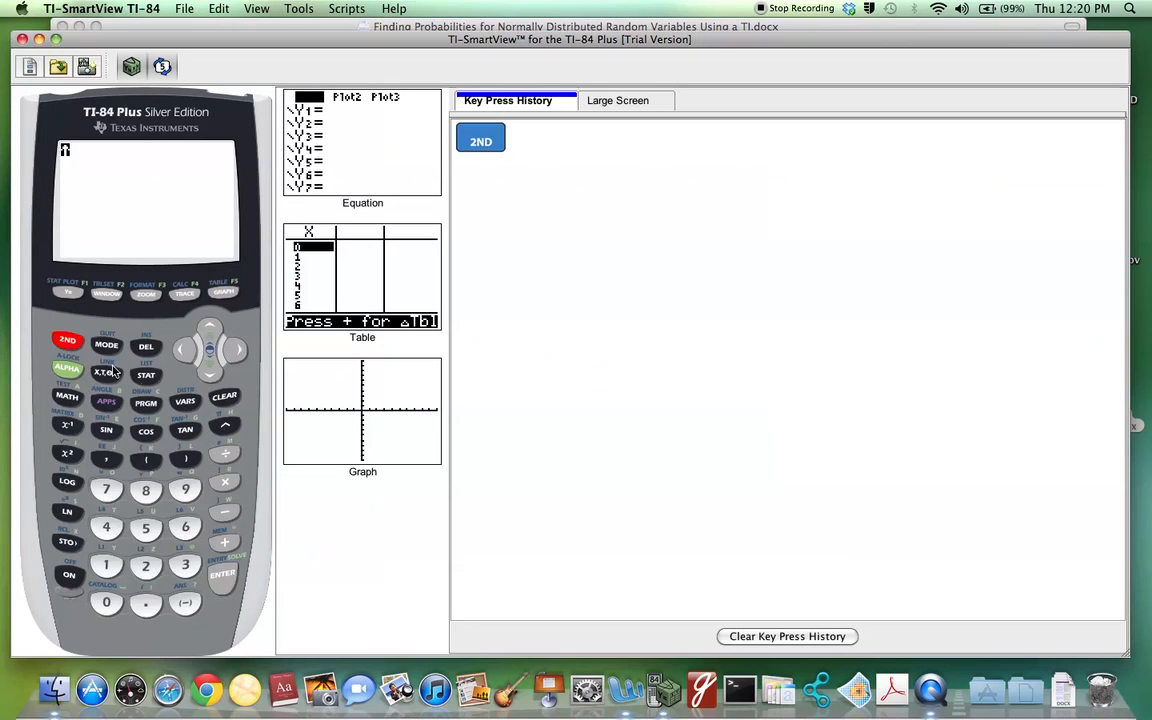
{"action": "left_click", "coordinate": [184, 400]}
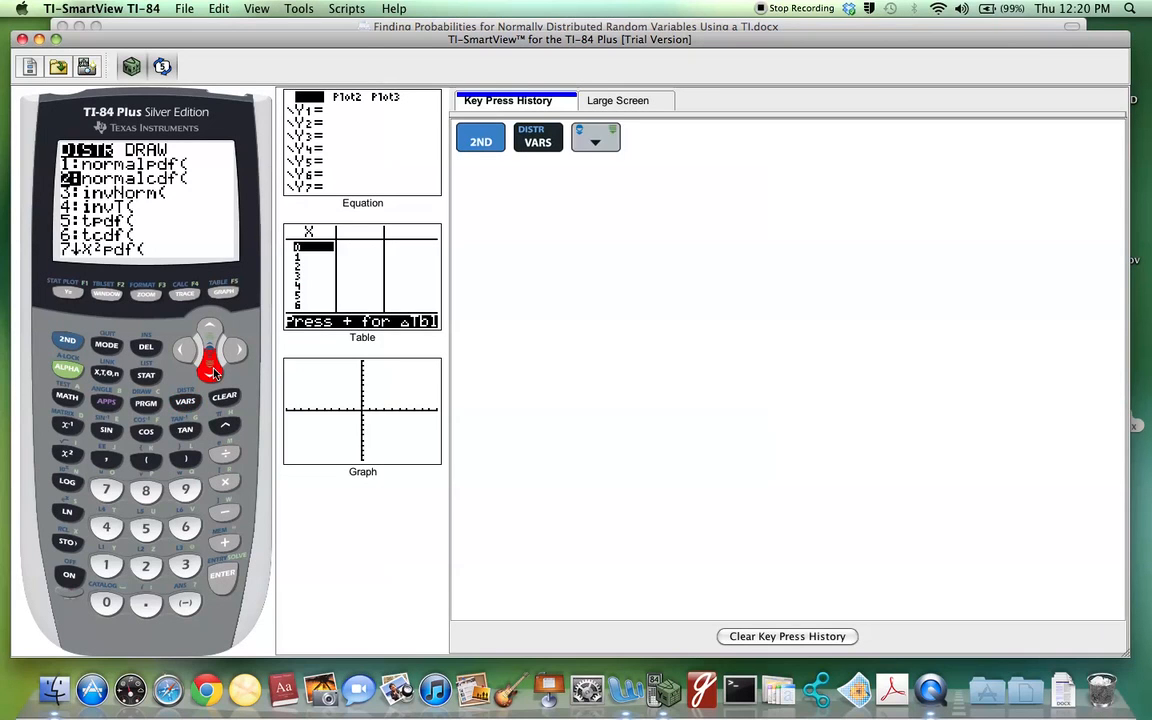
{"action": "mouse_move", "coordinate": [220, 580]}
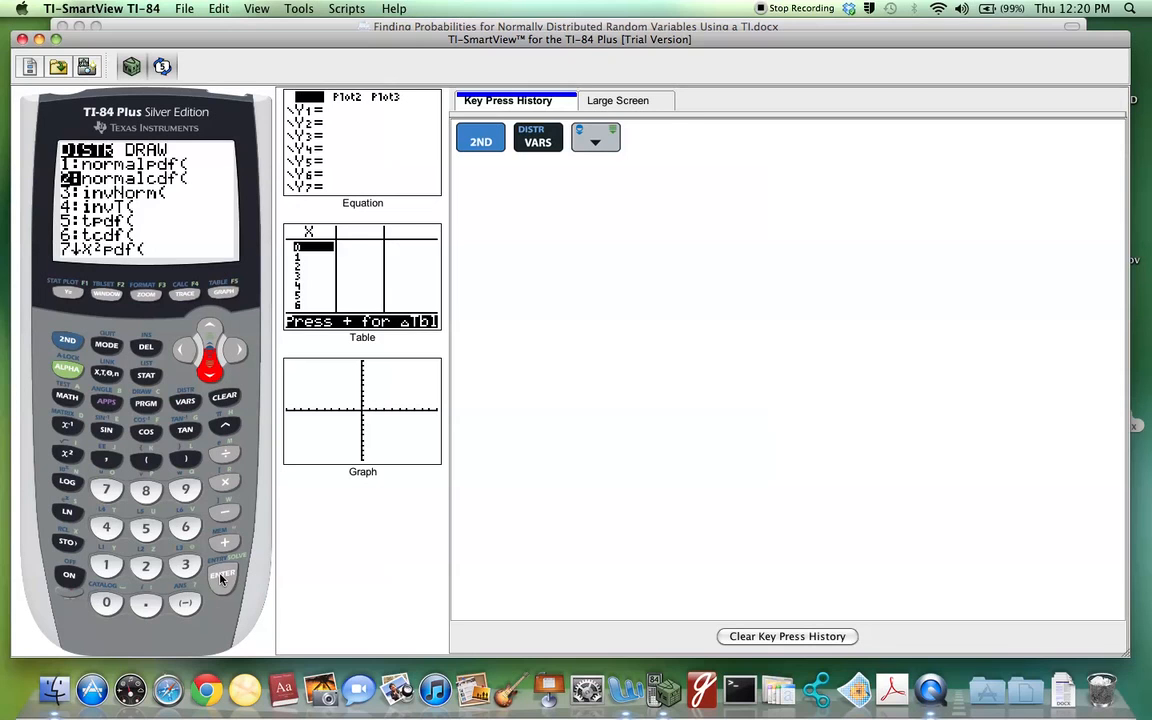
{"action": "left_click", "coordinate": [222, 572]}
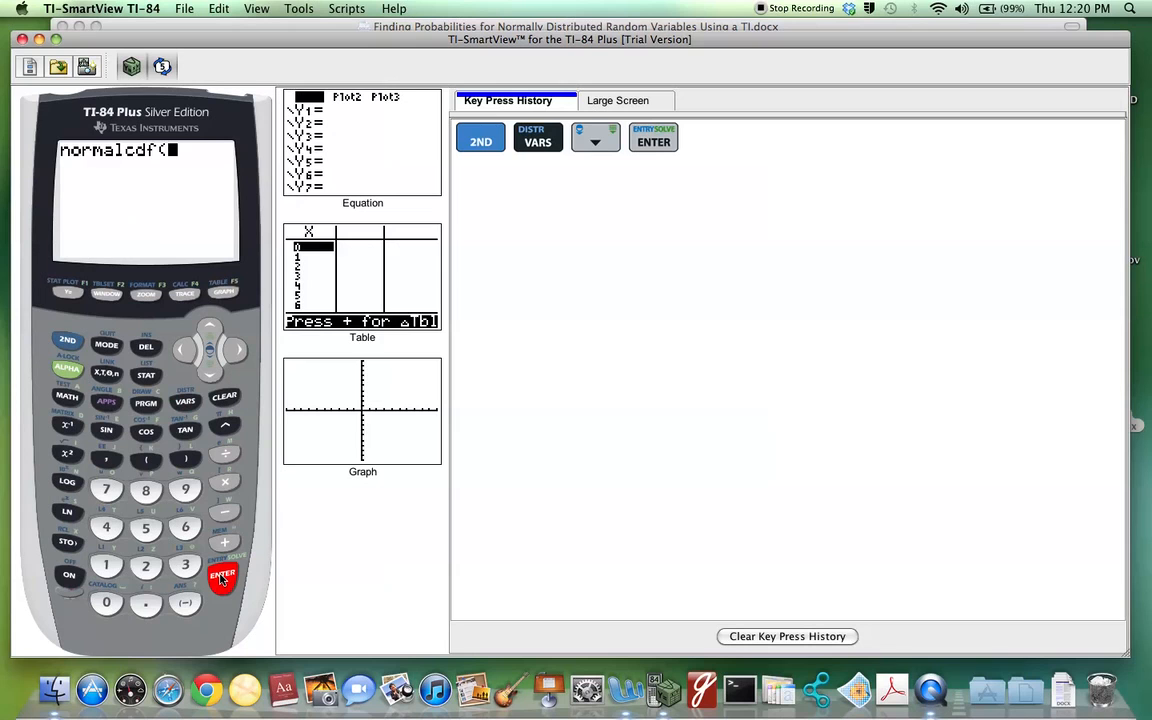
{"action": "mouse_move", "coordinate": [206, 690]}
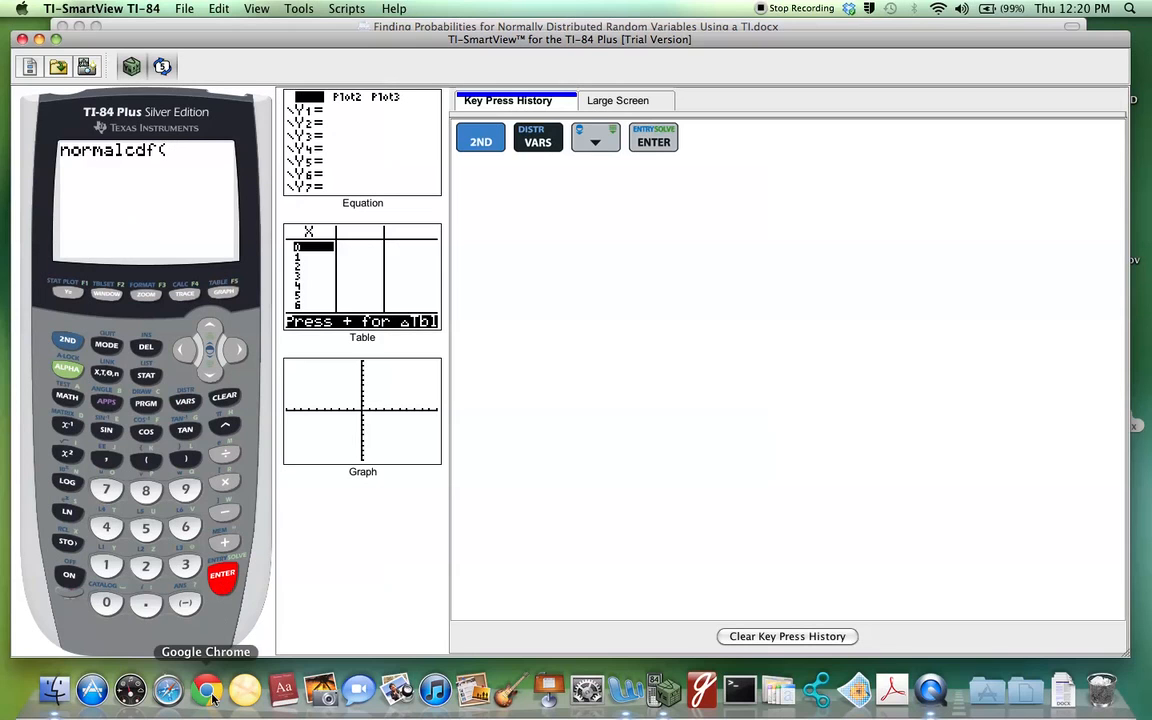
- Enter the lower bound -1111 and upper bound 23 for normalcdf
{"action": "left_click", "coordinate": [184, 600]}
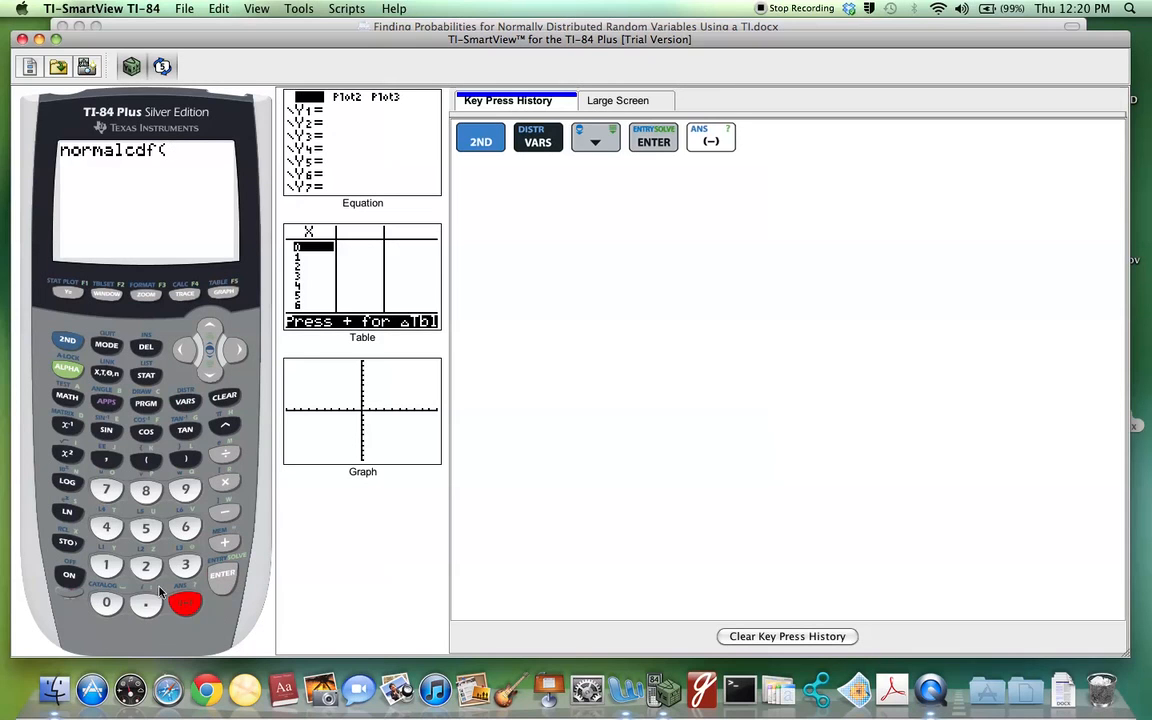
{"action": "left_click", "coordinate": [106, 564]}
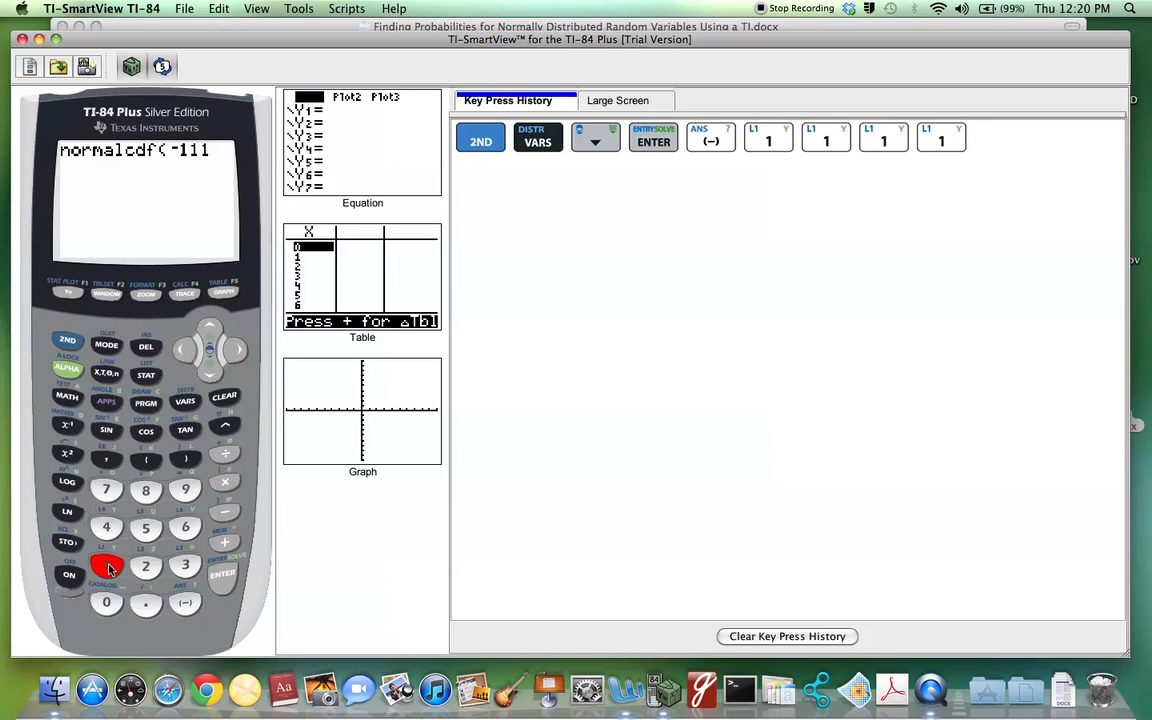
{"action": "left_click", "coordinate": [106, 458]}
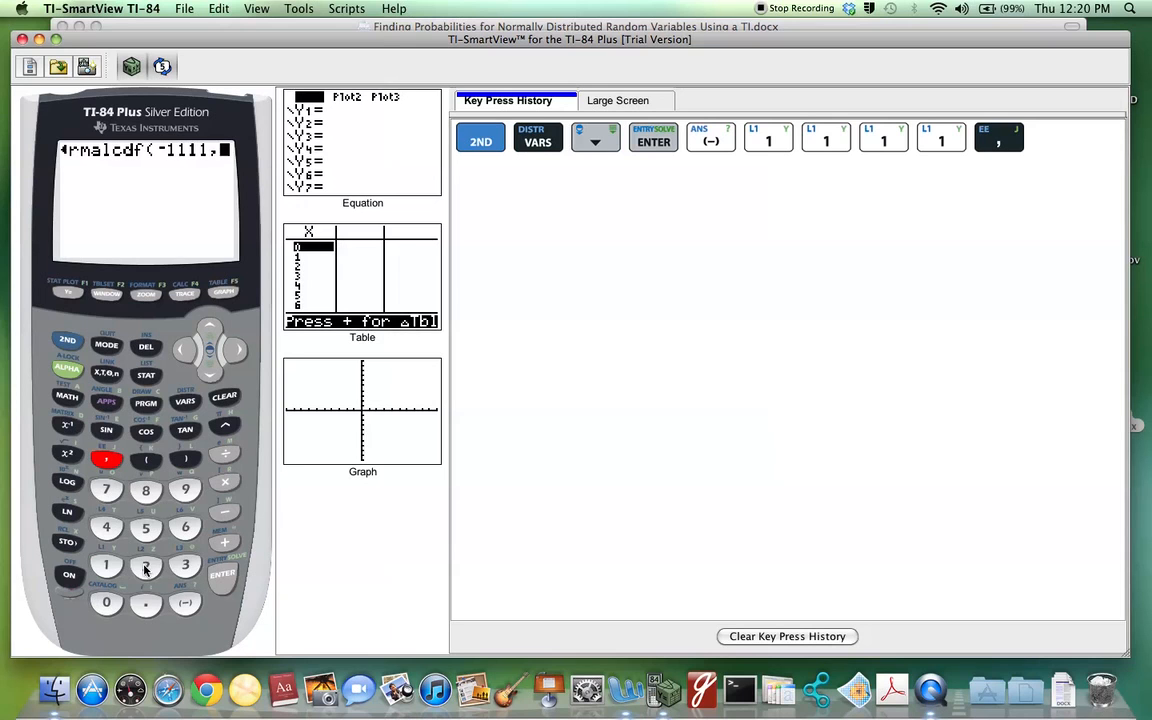
{"action": "left_click", "coordinate": [184, 564]}
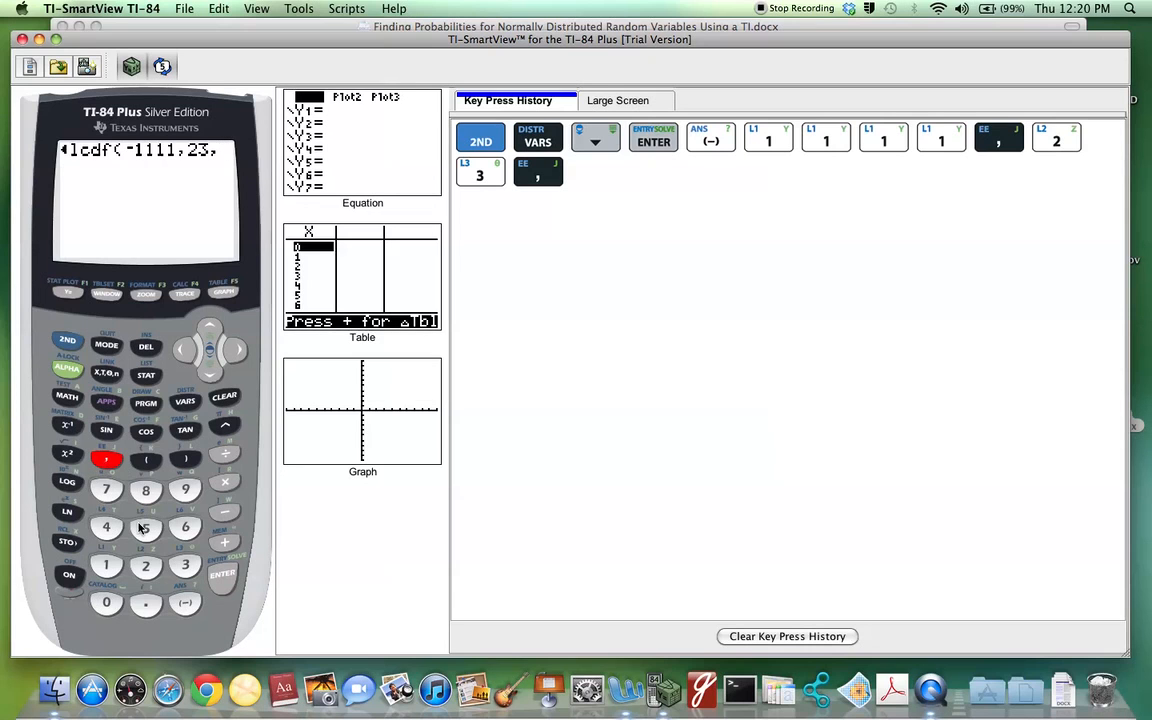
- Add mean 25 and standard deviation 3, then evaluate the probability of under 23 pounds
{"action": "left_click", "coordinate": [144, 564]}
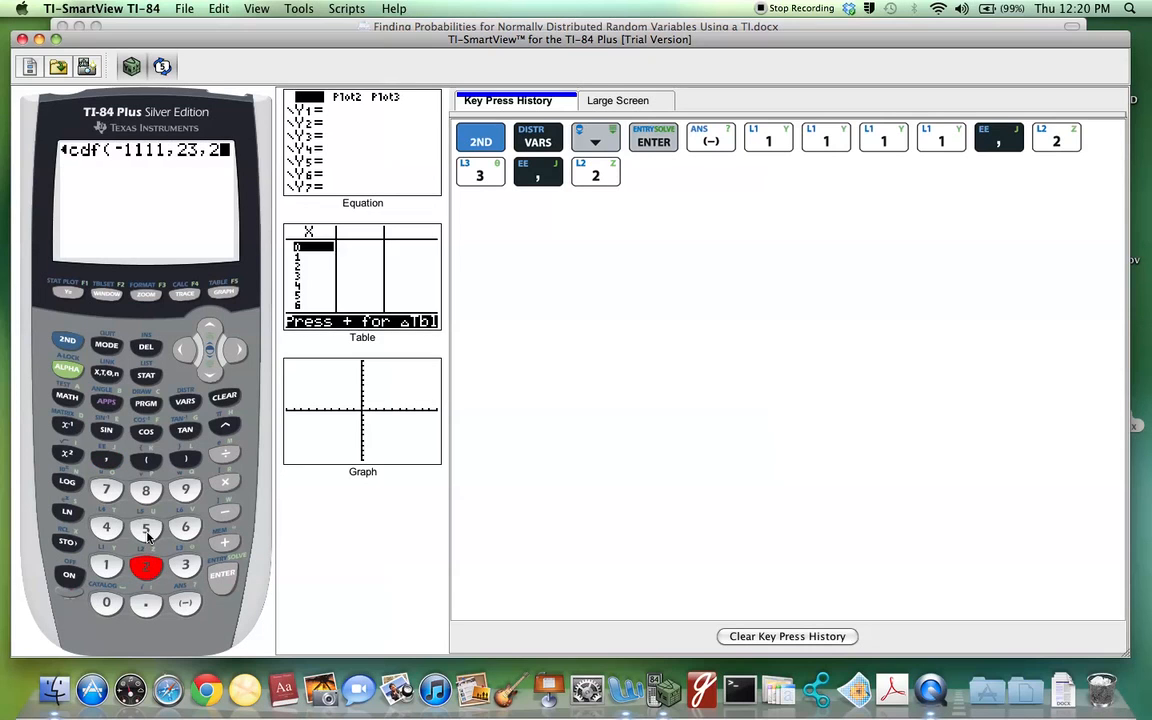
{"action": "left_click", "coordinate": [144, 528]}
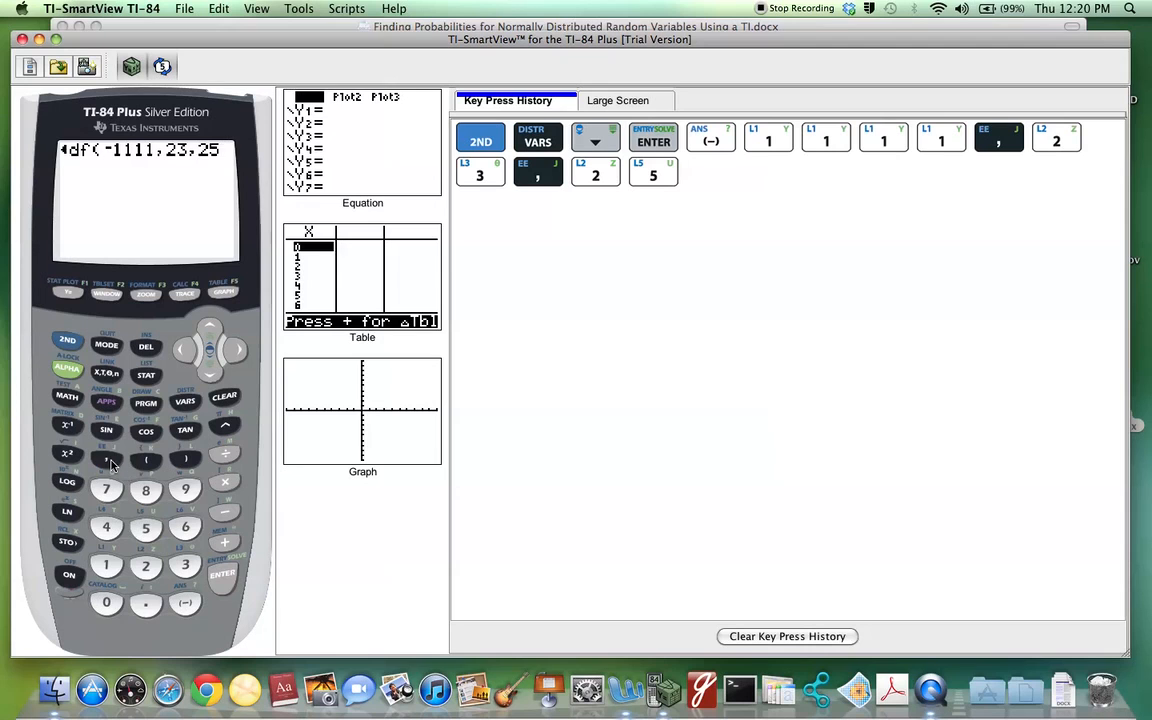
{"action": "left_click", "coordinate": [106, 458]}
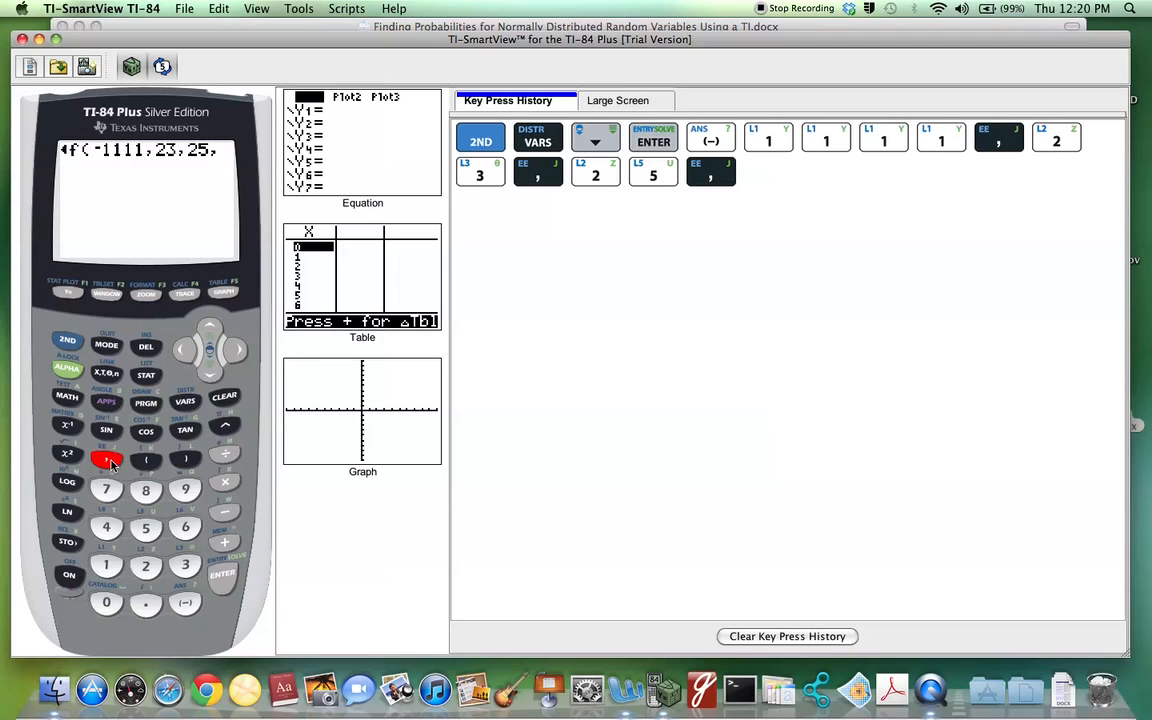
{"action": "left_click", "coordinate": [184, 564]}
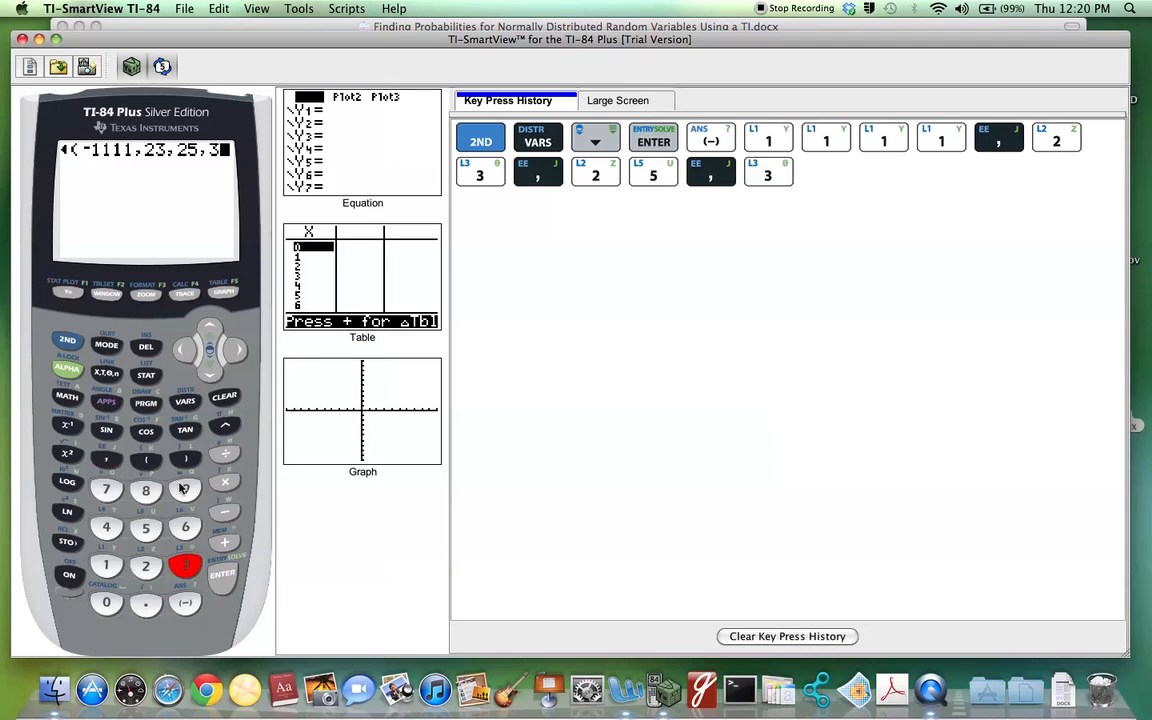
{"action": "left_click", "coordinate": [184, 460]}
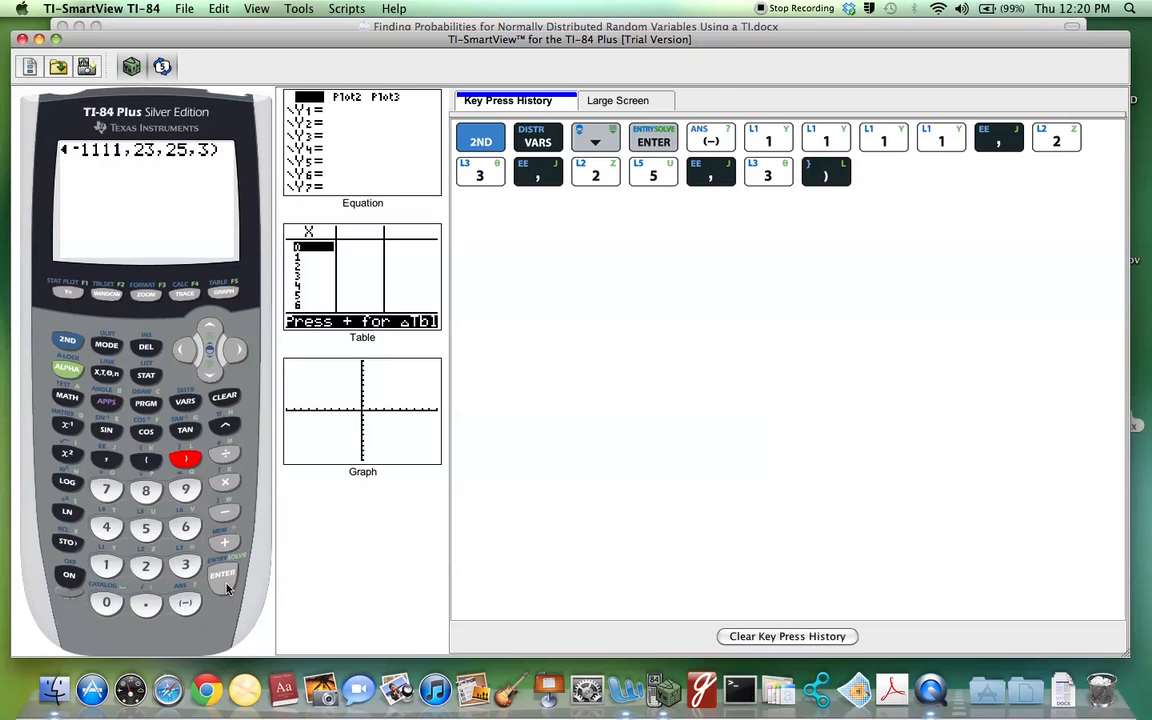
{"action": "left_click", "coordinate": [222, 572]}
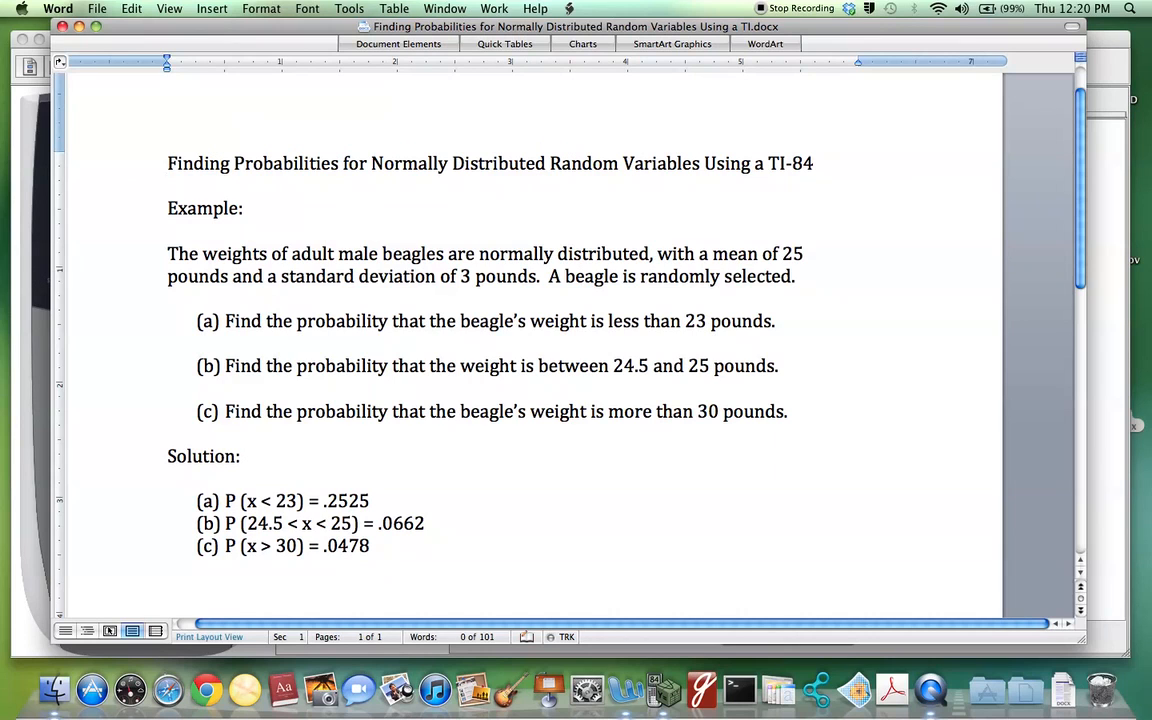
- Compare part (a)'s .2525 in Word, then return to the emulator showing .252492467
{"action": "left_click", "coordinate": [168, 164]}
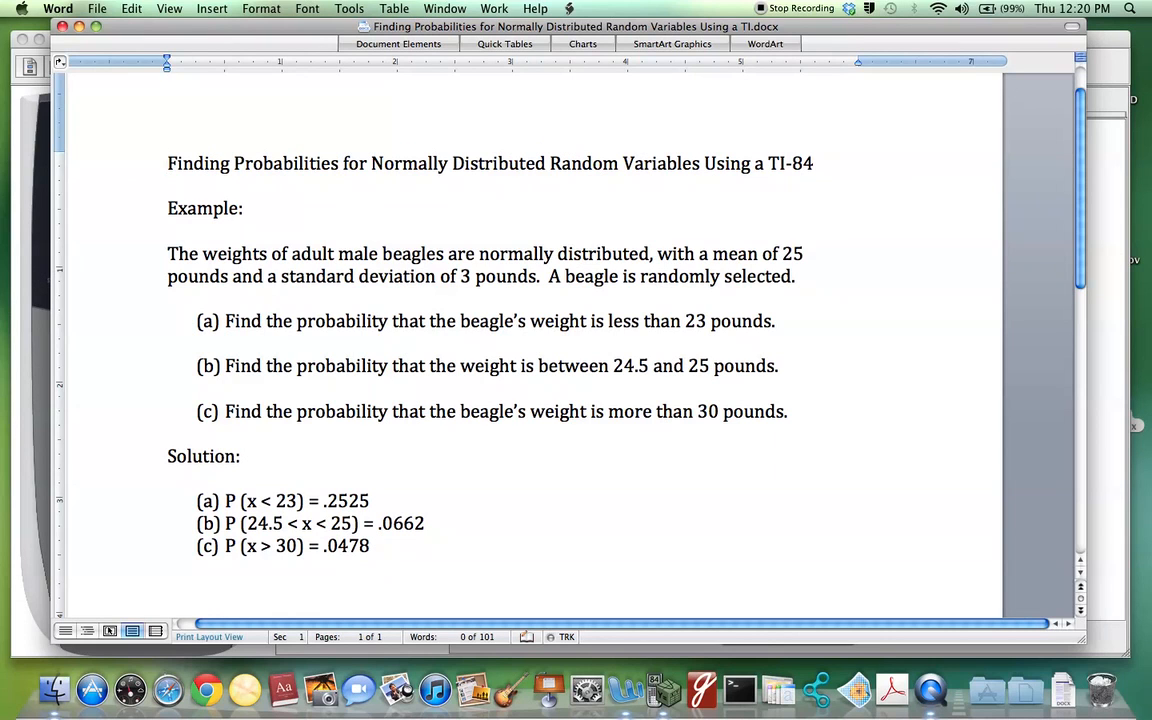
{"action": "left_click", "coordinate": [168, 164]}
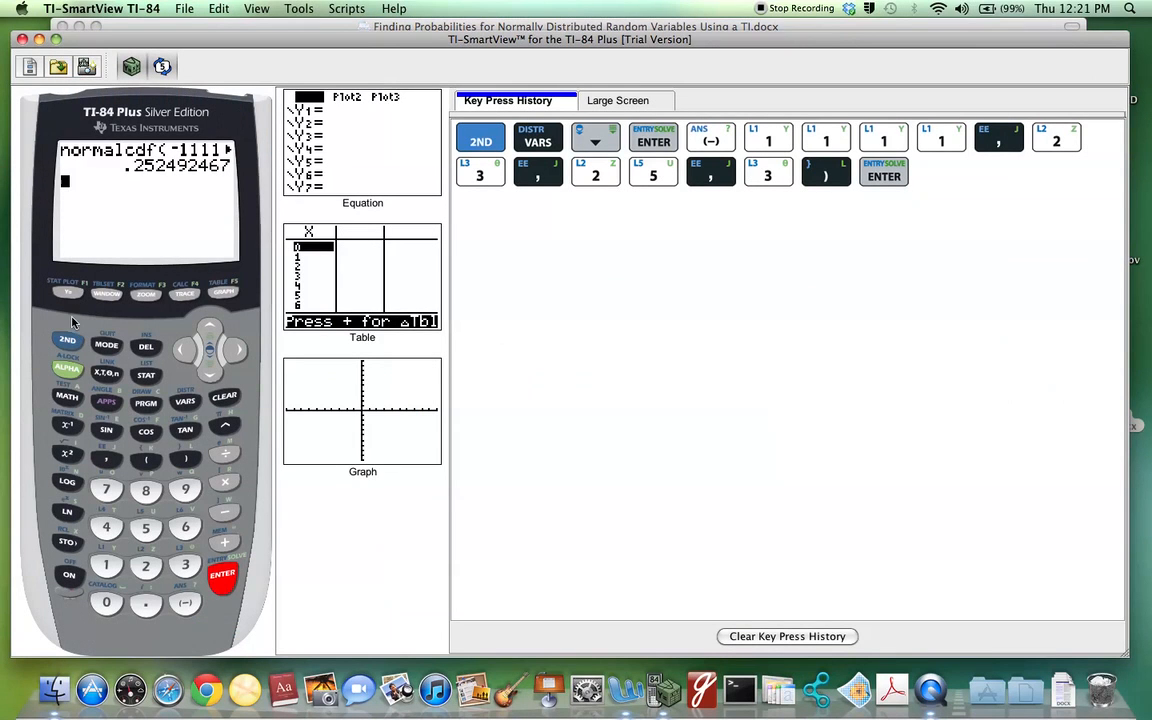
- Start a new normalcdf( and enter the lower bound 24.5
{"action": "left_click", "coordinate": [68, 340]}
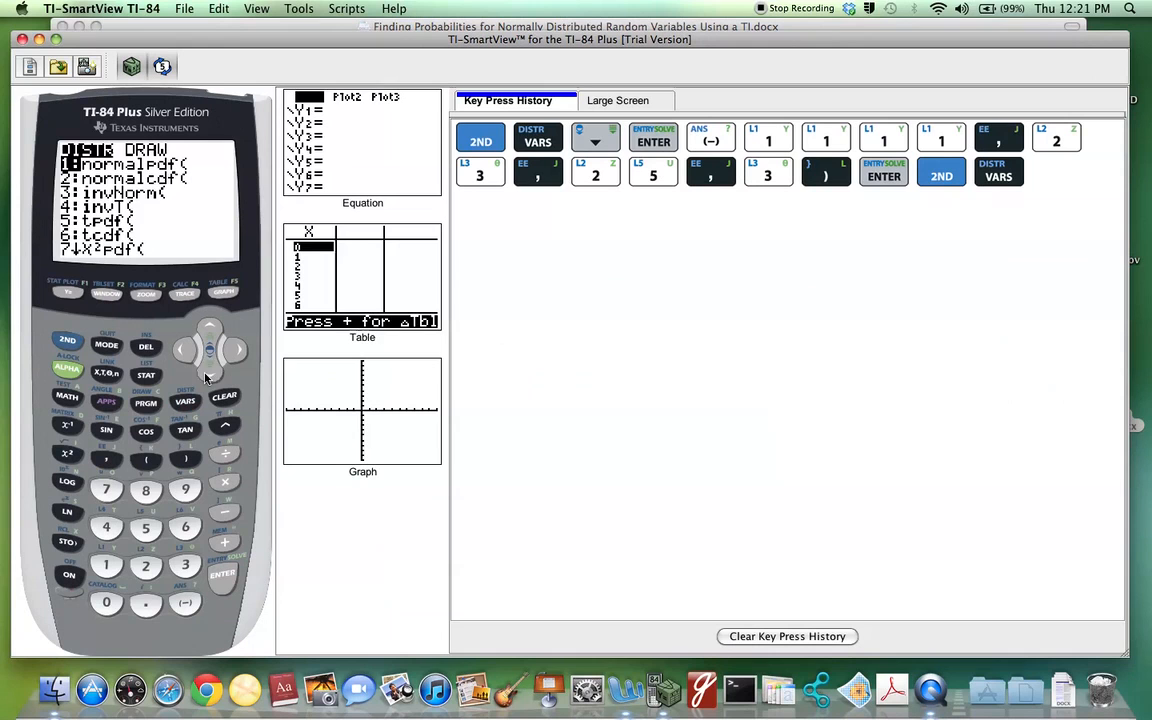
{"action": "left_click", "coordinate": [222, 572]}
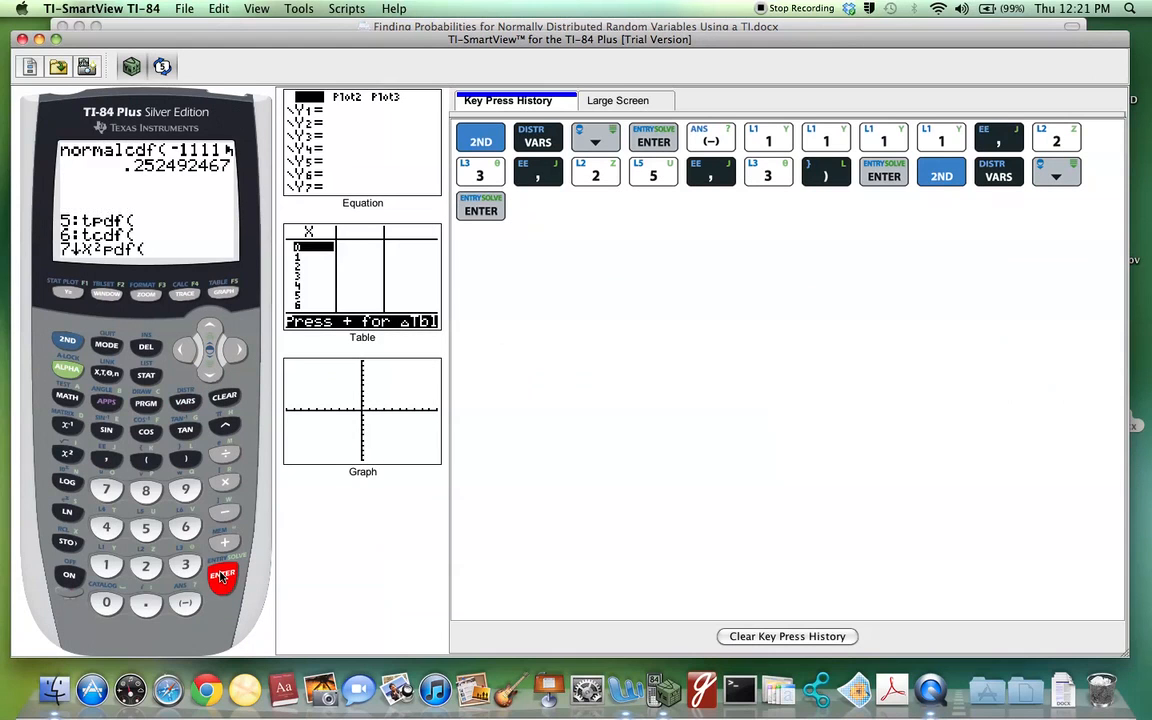
{"action": "left_click", "coordinate": [222, 576]}
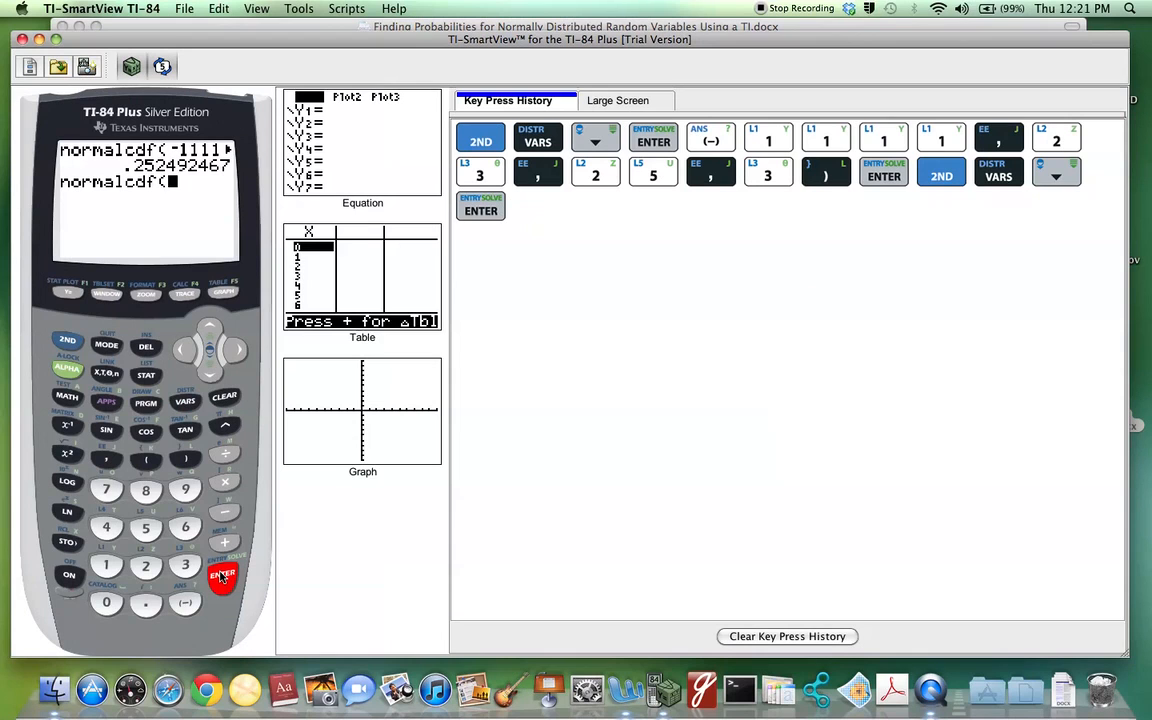
{"action": "left_click", "coordinate": [144, 564]}
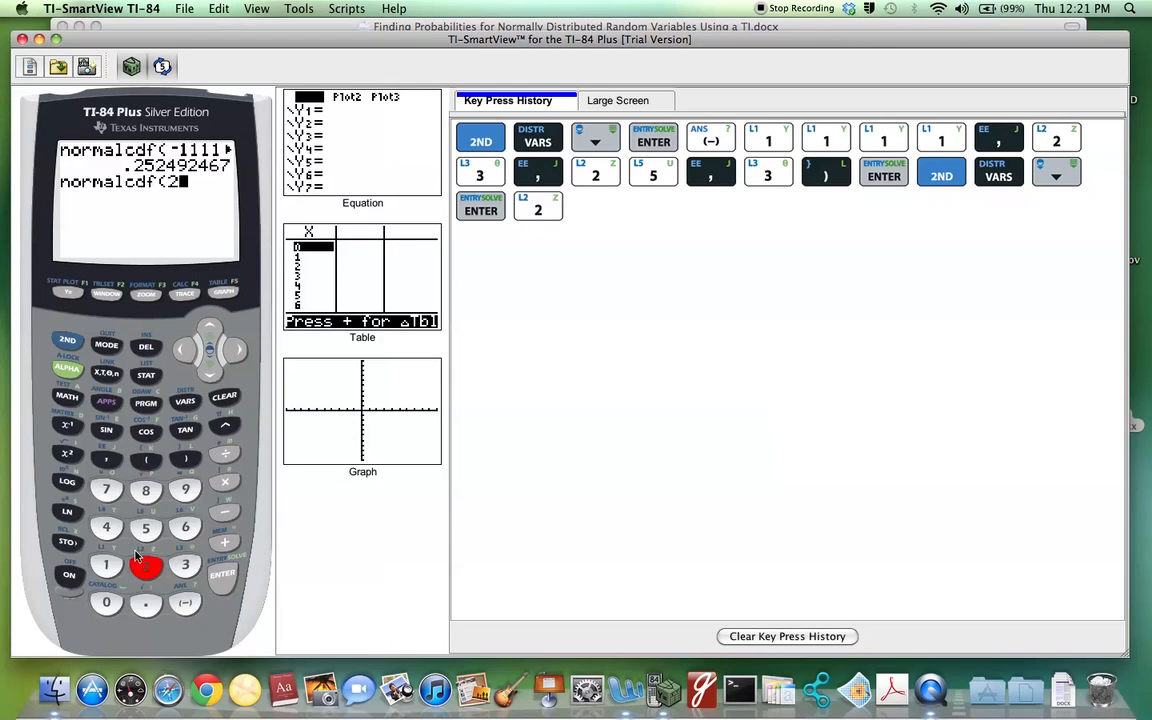
{"action": "left_click", "coordinate": [106, 528]}
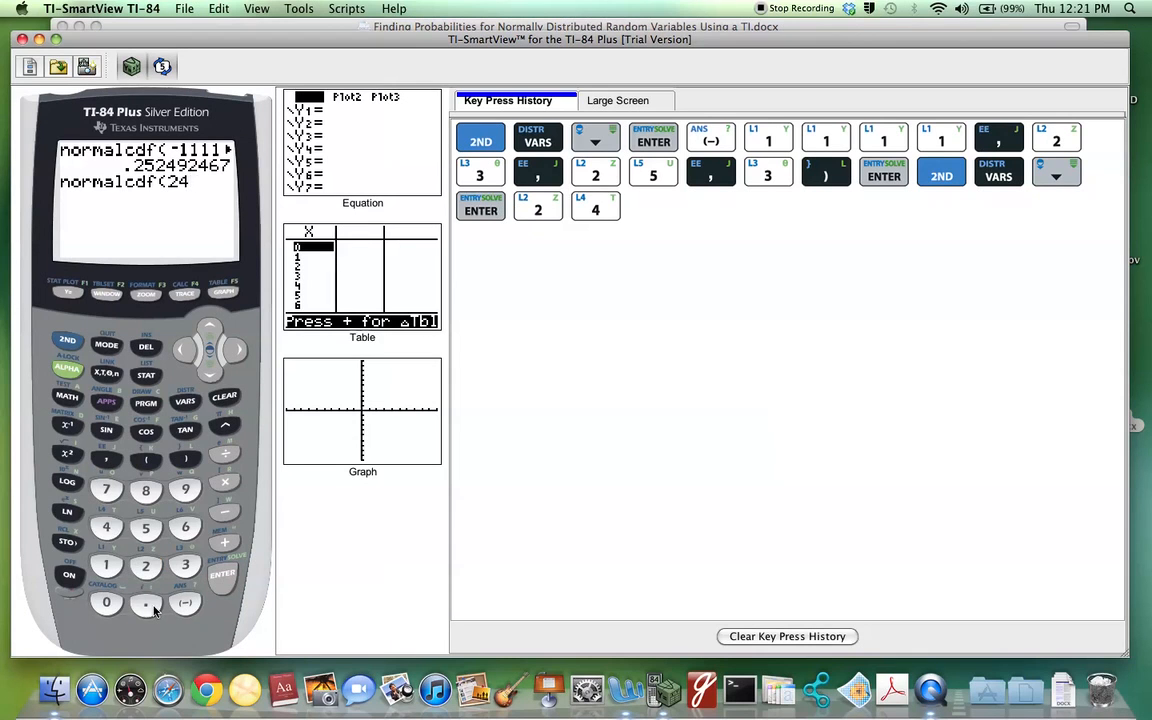
{"action": "left_click", "coordinate": [144, 528]}
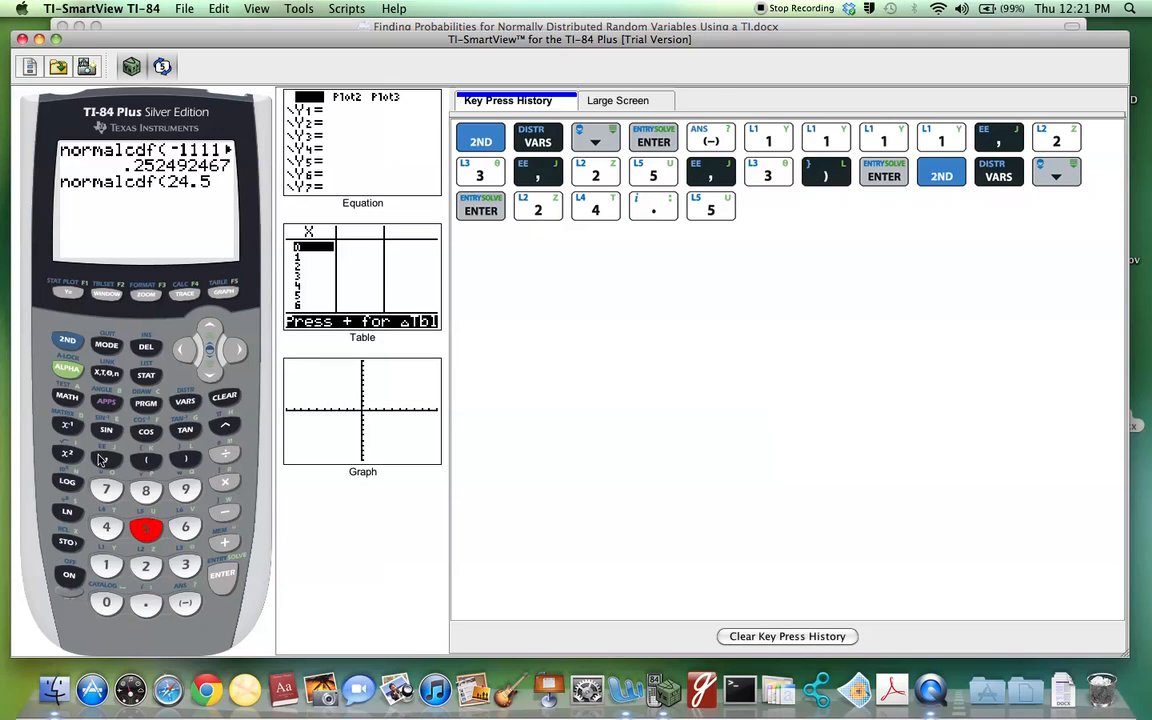
- Enter upper bound 25, mean 25, standard deviation 3 and evaluate, then show the Word solutions
{"action": "left_click", "coordinate": [144, 528]}
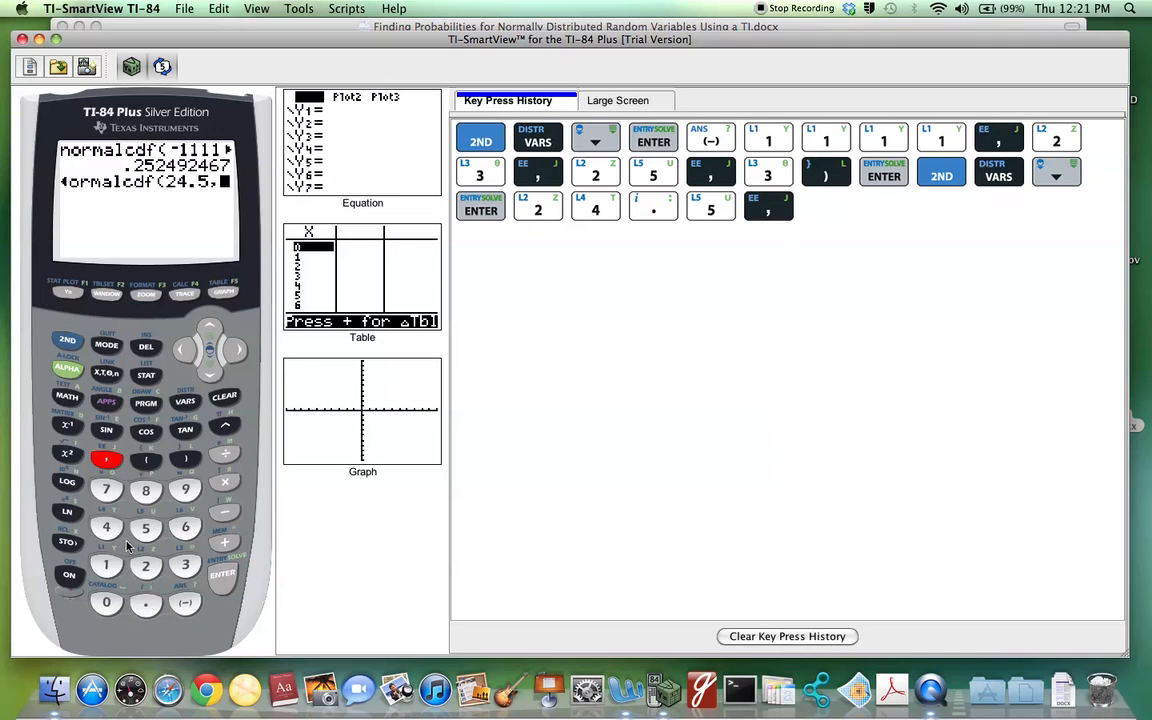
{"action": "left_click", "coordinate": [144, 528]}
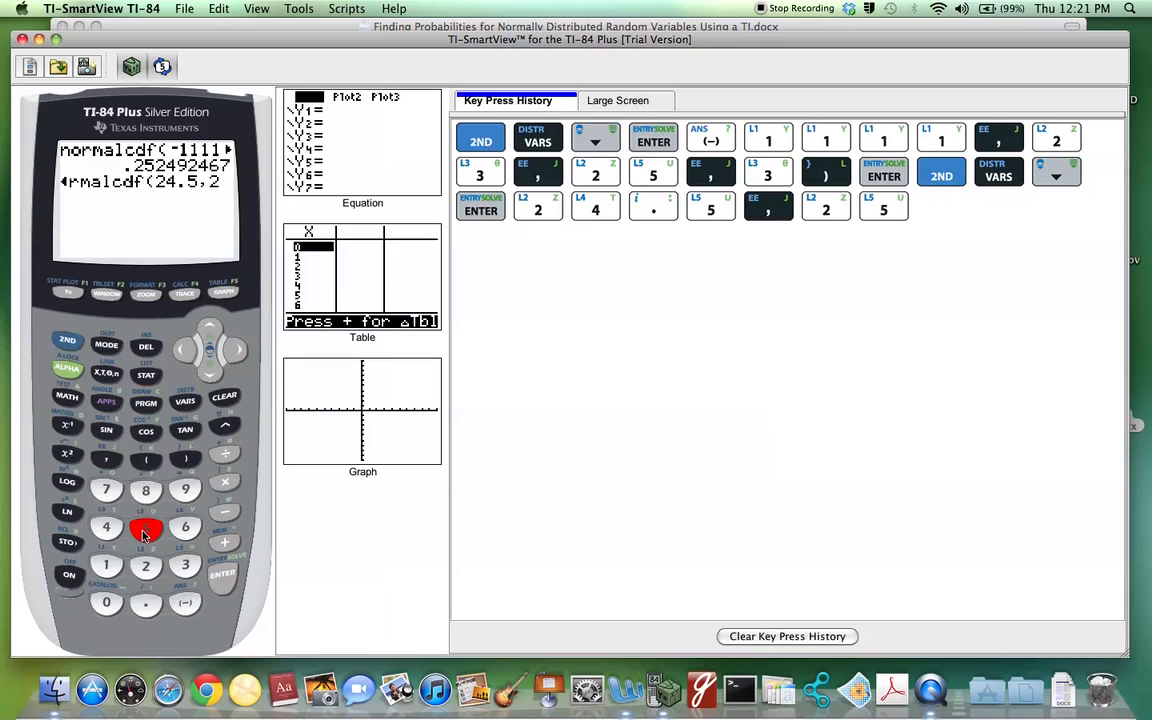
{"action": "left_click", "coordinate": [144, 528]}
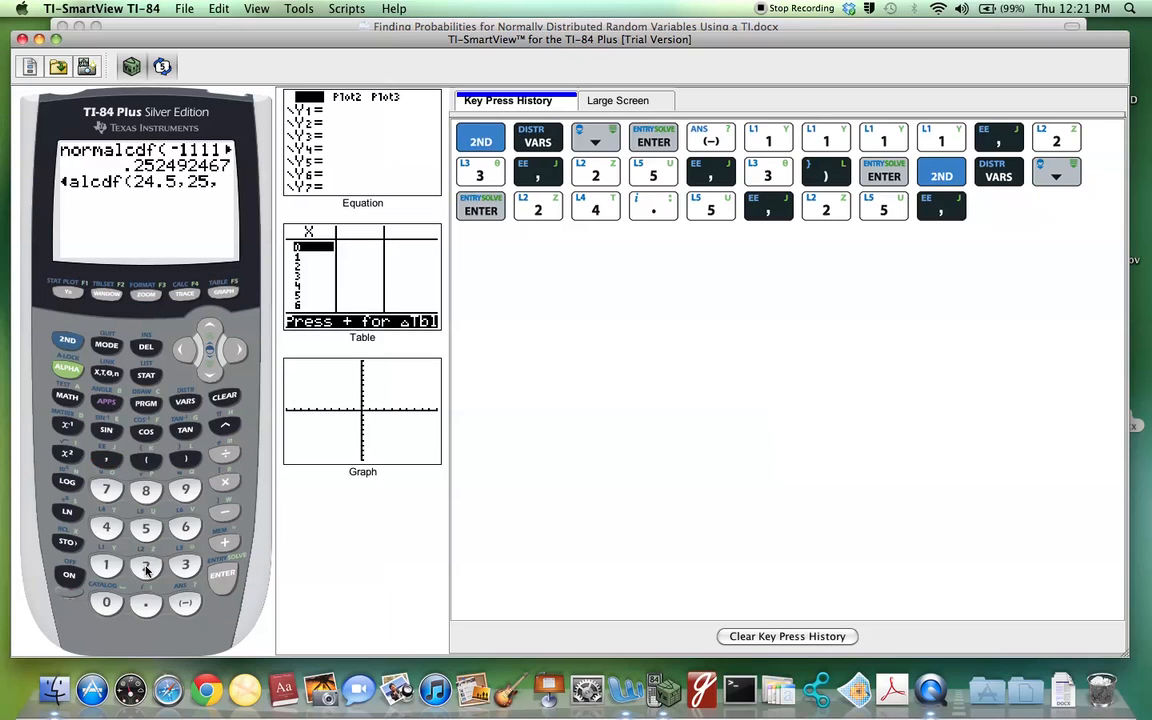
{"action": "left_click", "coordinate": [144, 526]}
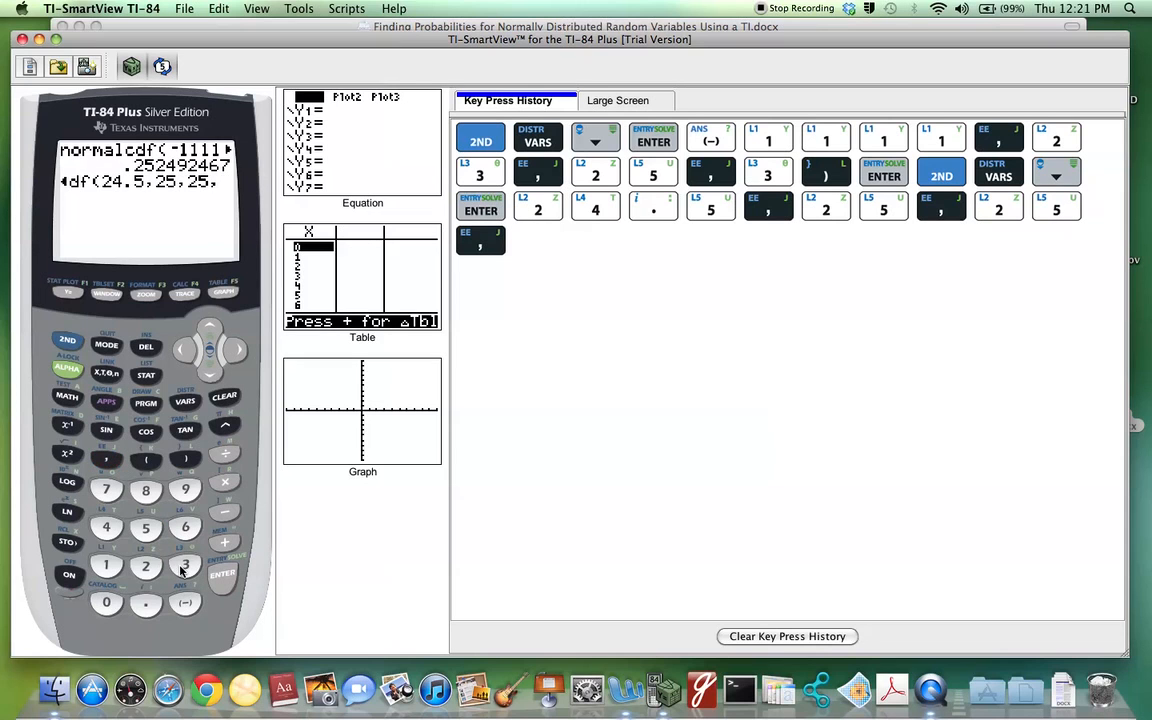
{"action": "left_click", "coordinate": [184, 458]}
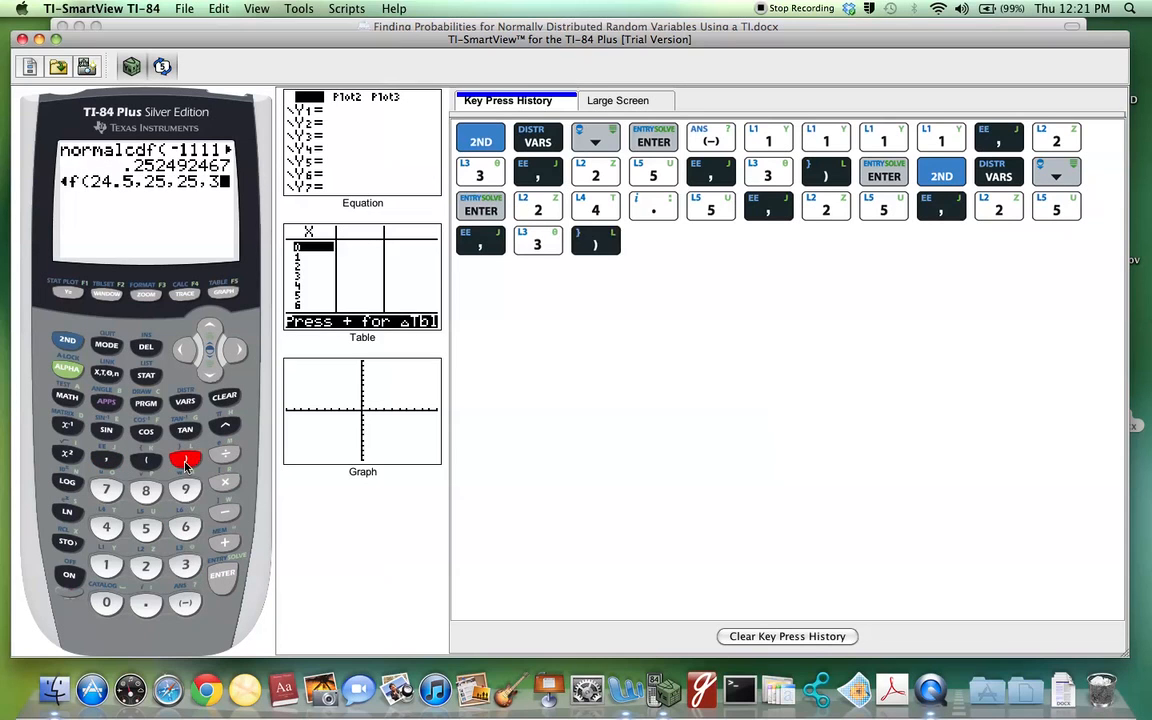
{"action": "left_click", "coordinate": [222, 576]}
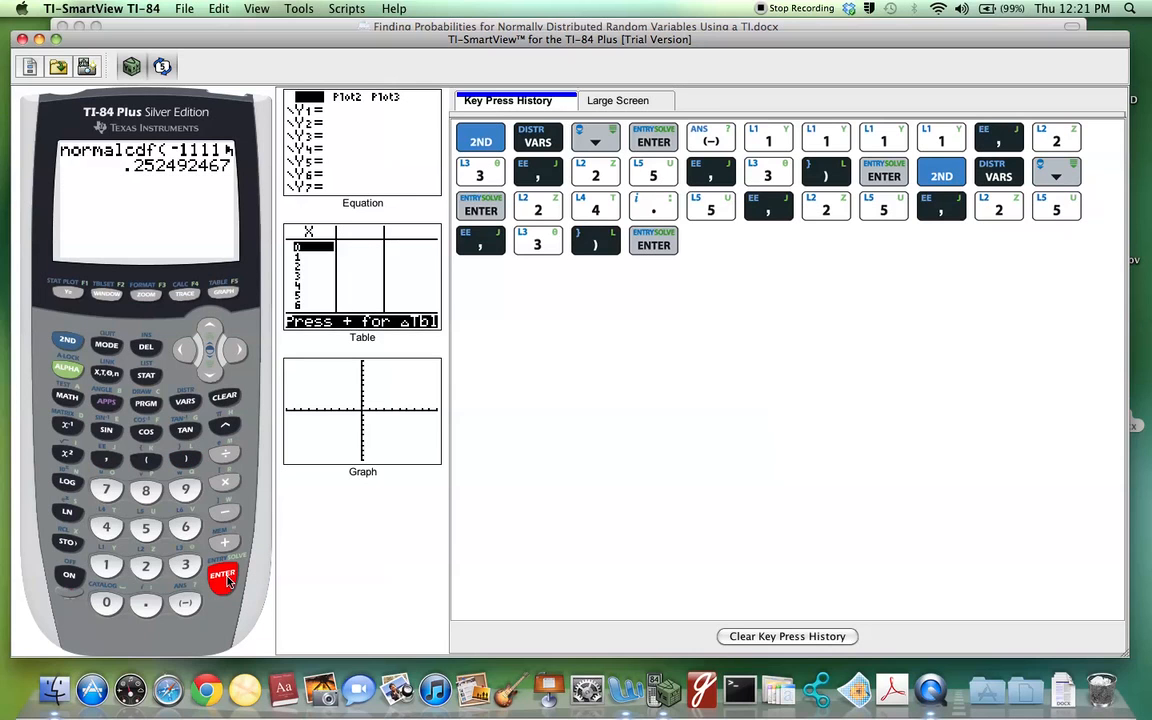
{"action": "left_click", "coordinate": [222, 574]}
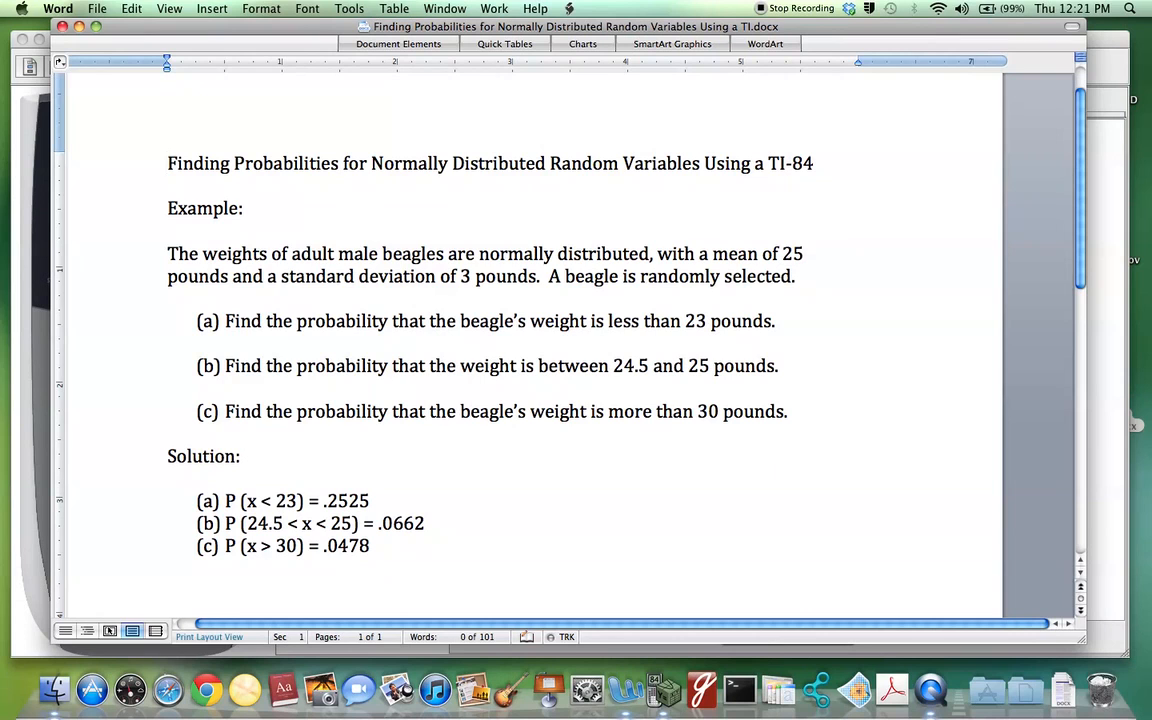
- Return from Word's .0662 solution to the emulator showing .0661838384
{"action": "left_click", "coordinate": [168, 164]}
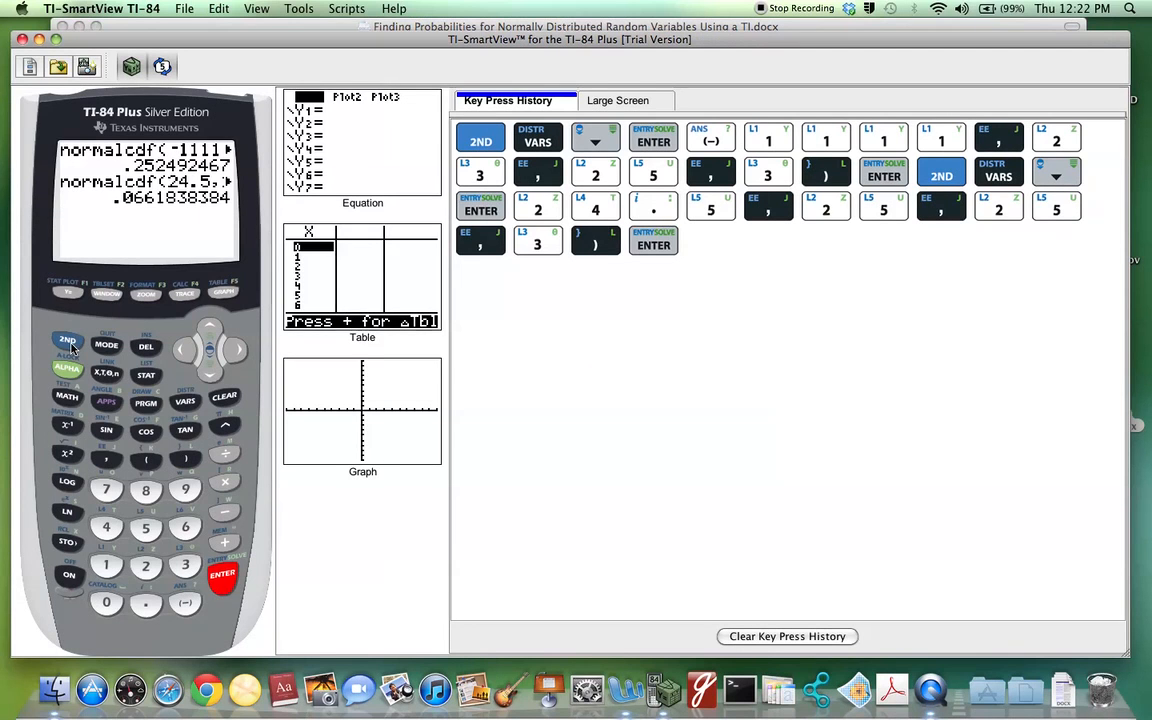
- Start a new normalcdf( with lower bound 30 and upper bound 1111
{"action": "left_click", "coordinate": [184, 402]}
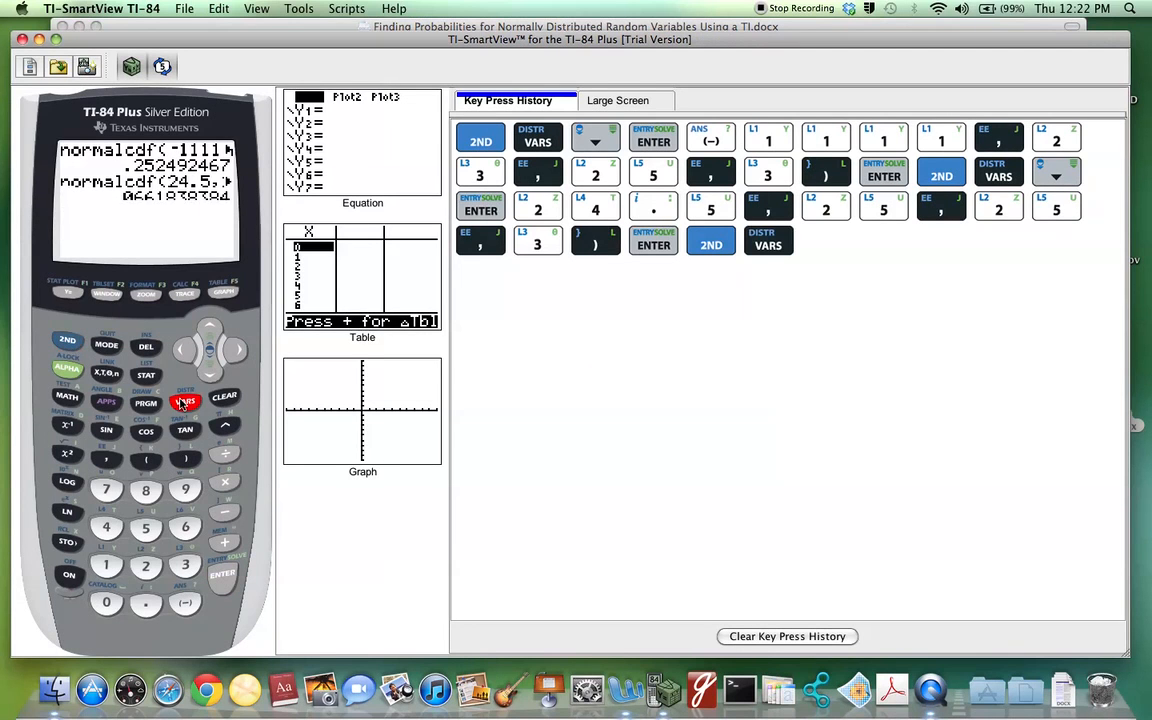
{"action": "left_click", "coordinate": [184, 400]}
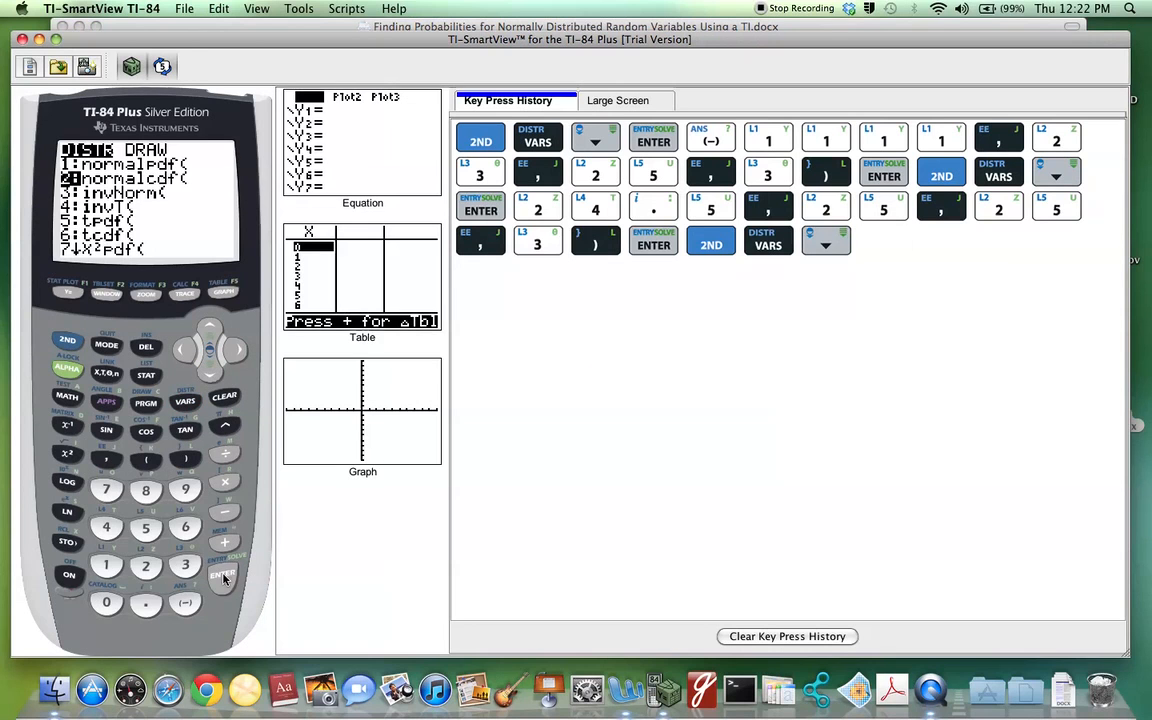
{"action": "left_click", "coordinate": [222, 578]}
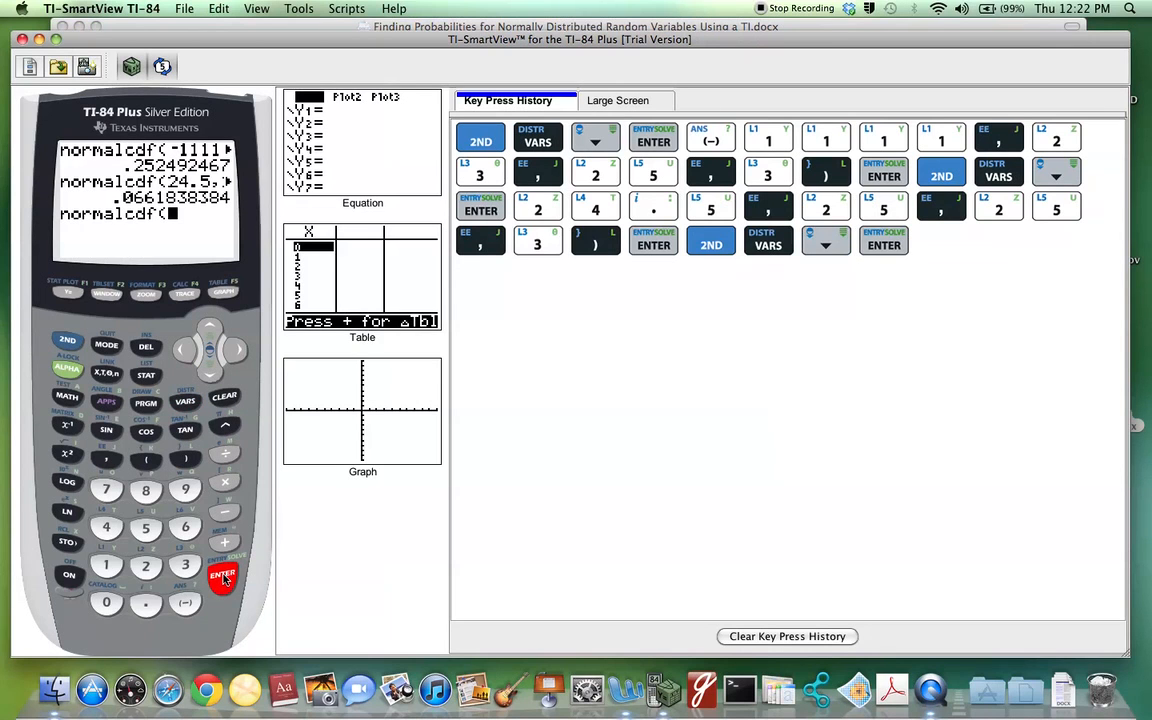
{"action": "left_click", "coordinate": [184, 564]}
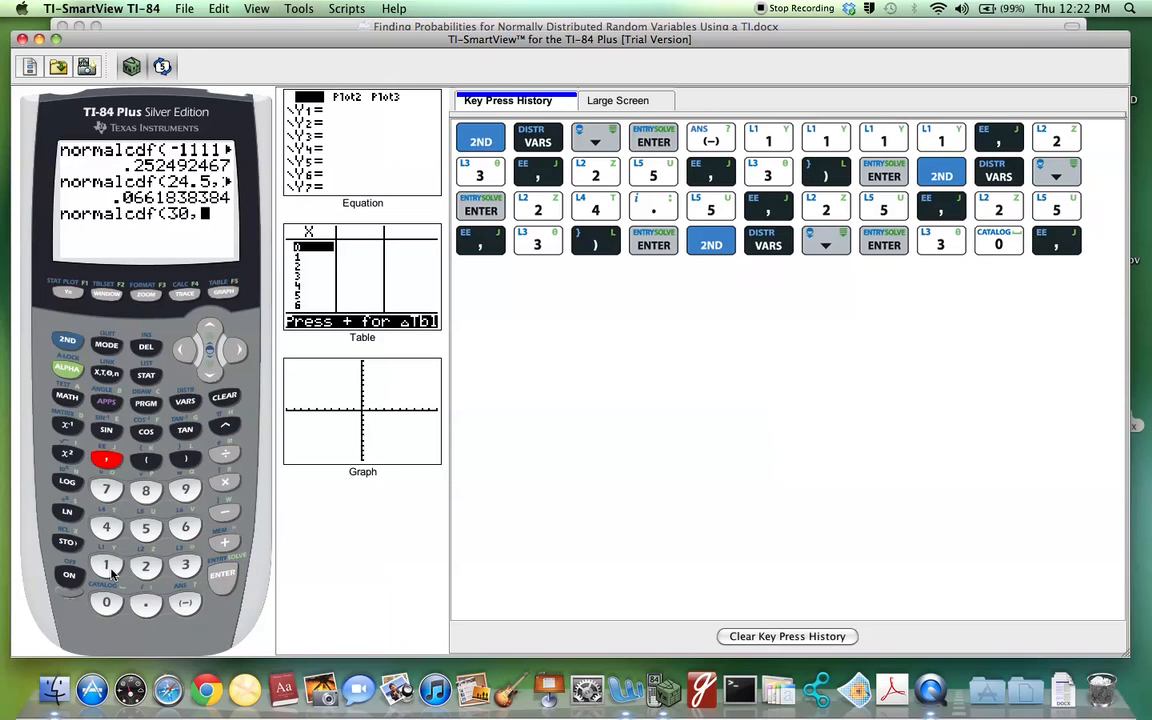
{"action": "left_click", "coordinate": [106, 566]}
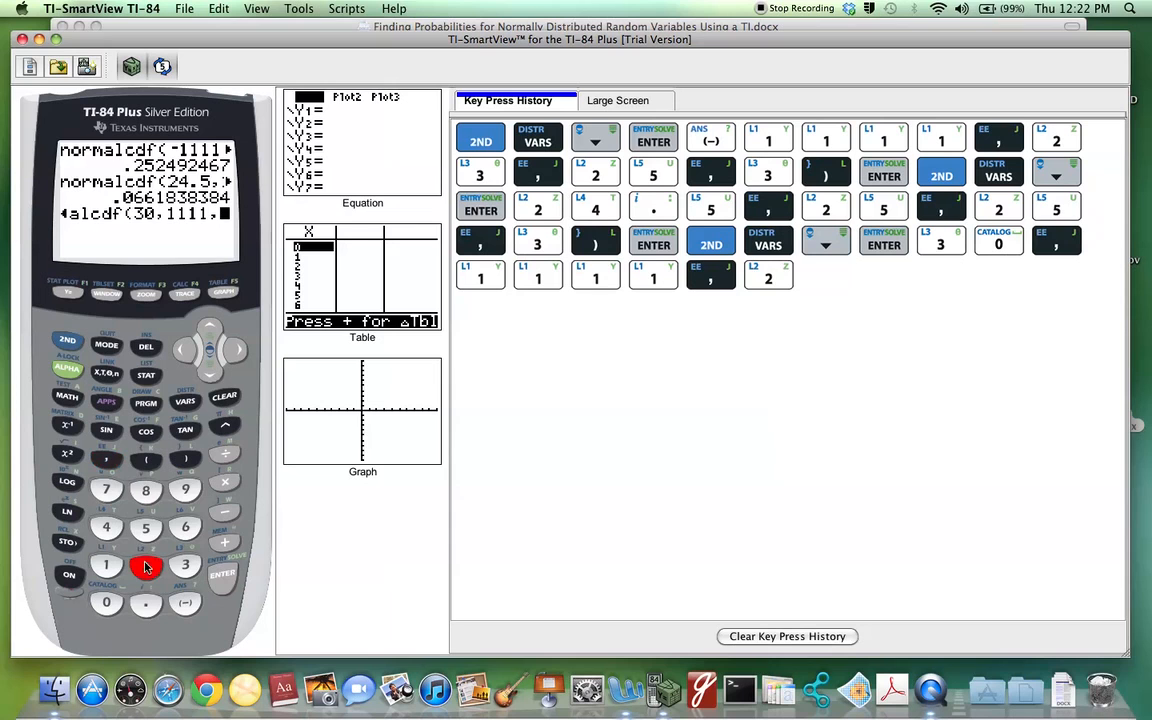
- Add mean 25 and standard deviation 3, evaluating to .0477903304 for over 30 pounds
{"action": "left_click", "coordinate": [144, 528]}
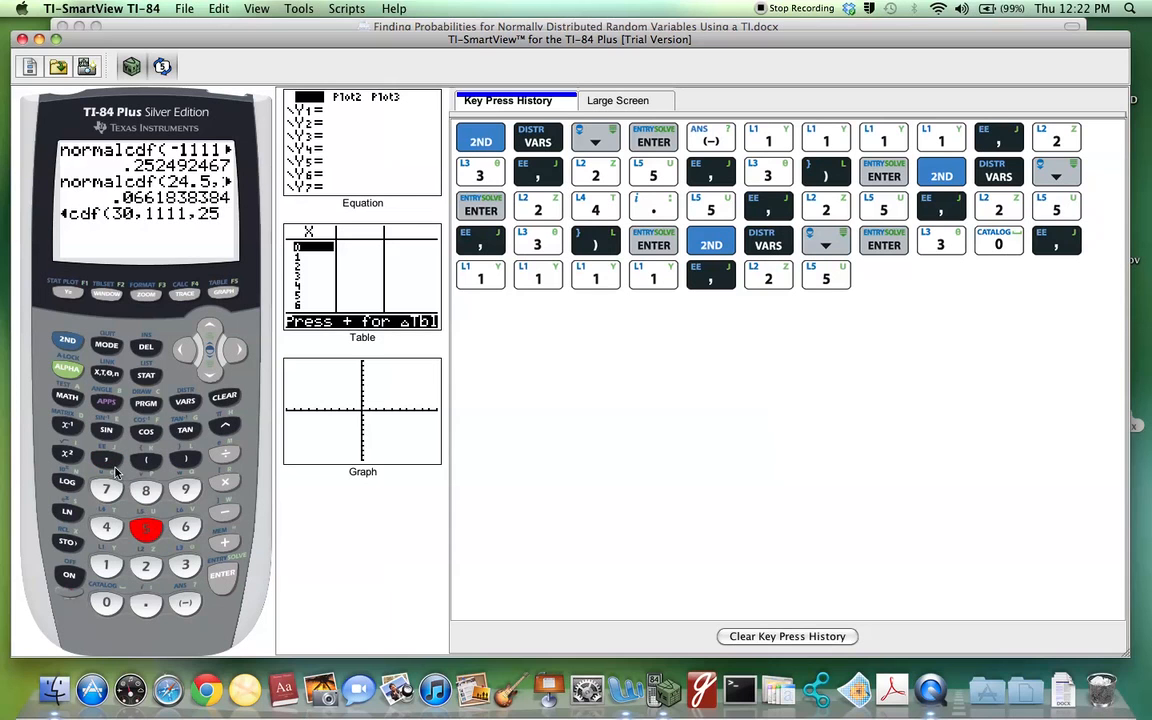
{"action": "left_click", "coordinate": [184, 564]}
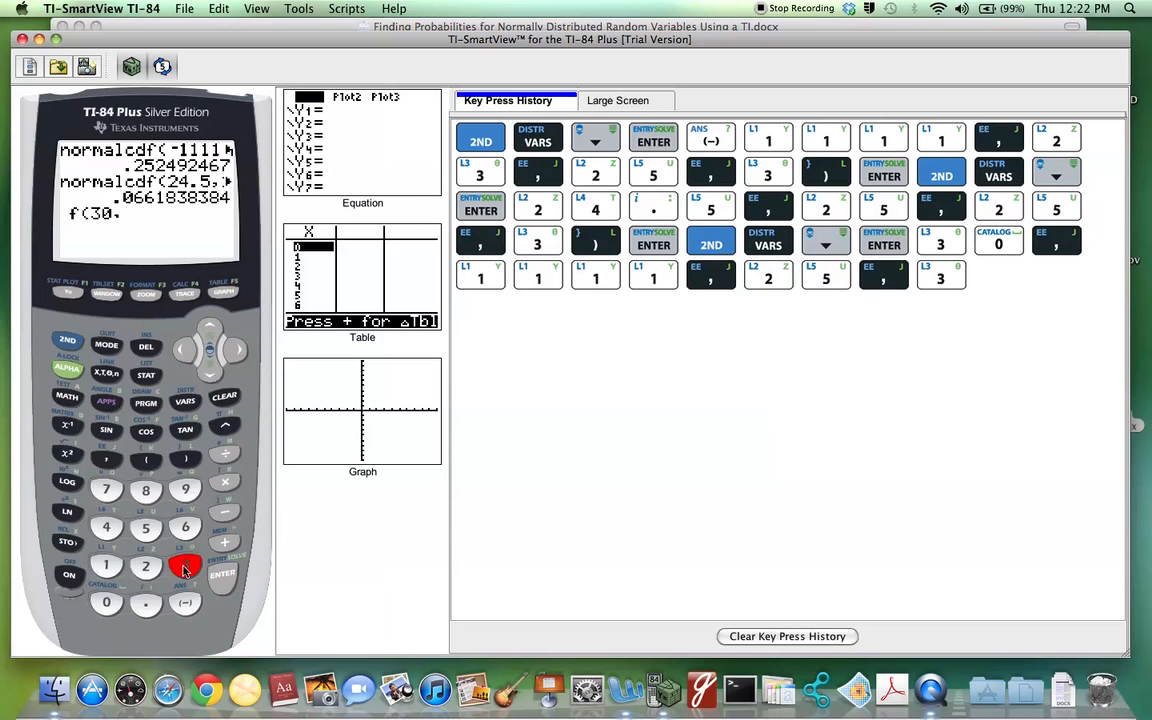
{"action": "left_click", "coordinate": [184, 460]}
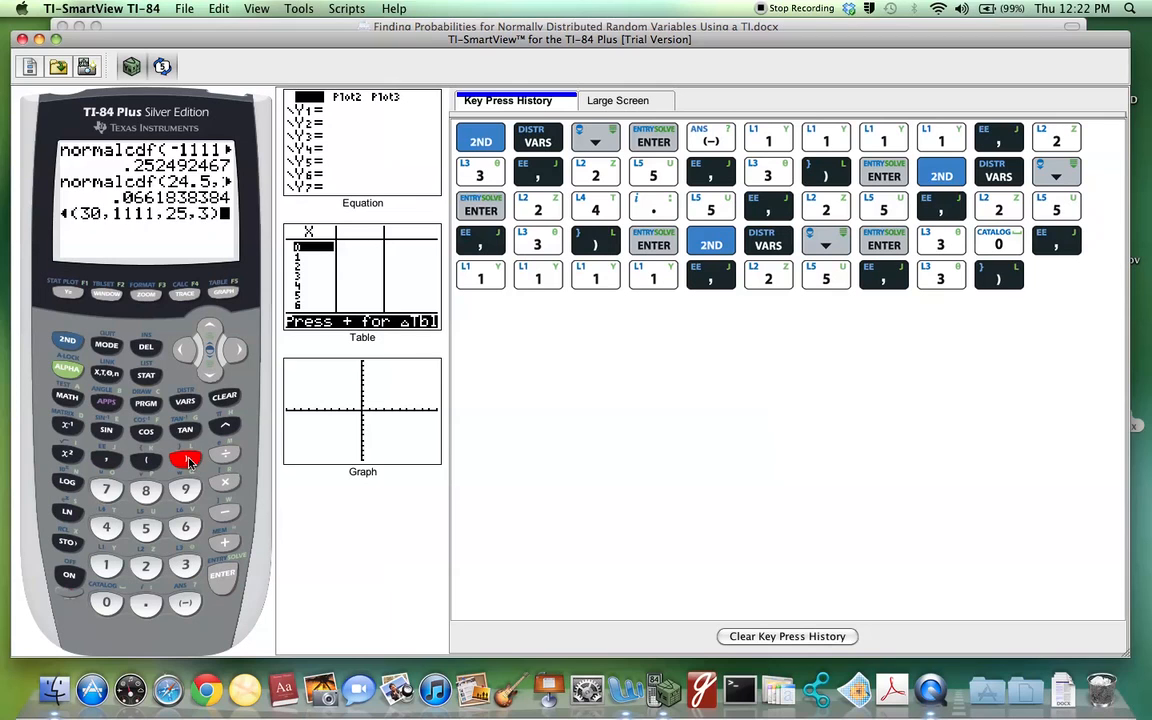
{"action": "left_click", "coordinate": [222, 572]}
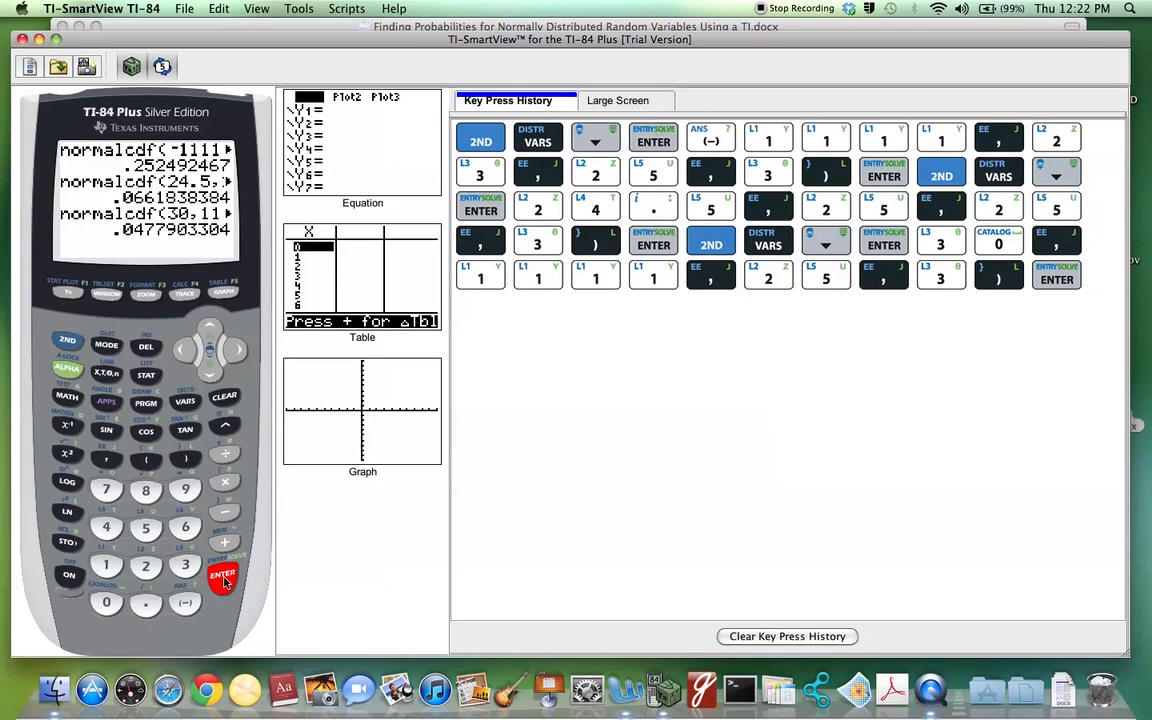
{"action": "mouse_move", "coordinate": [120, 256]}
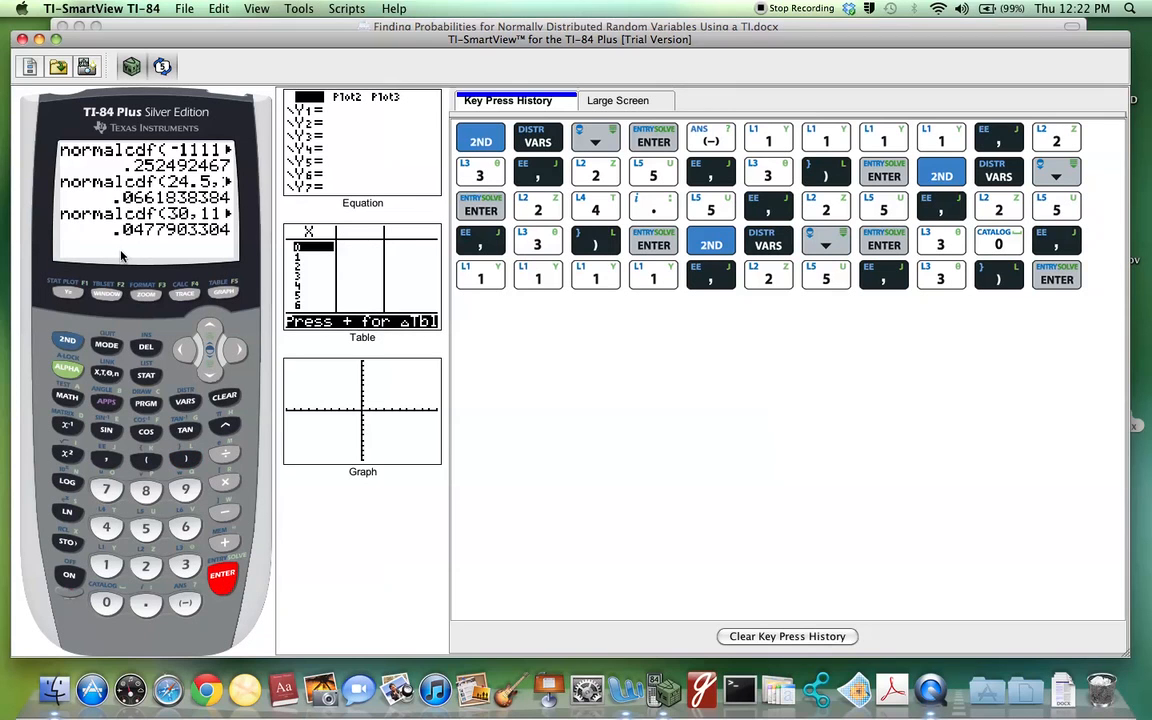